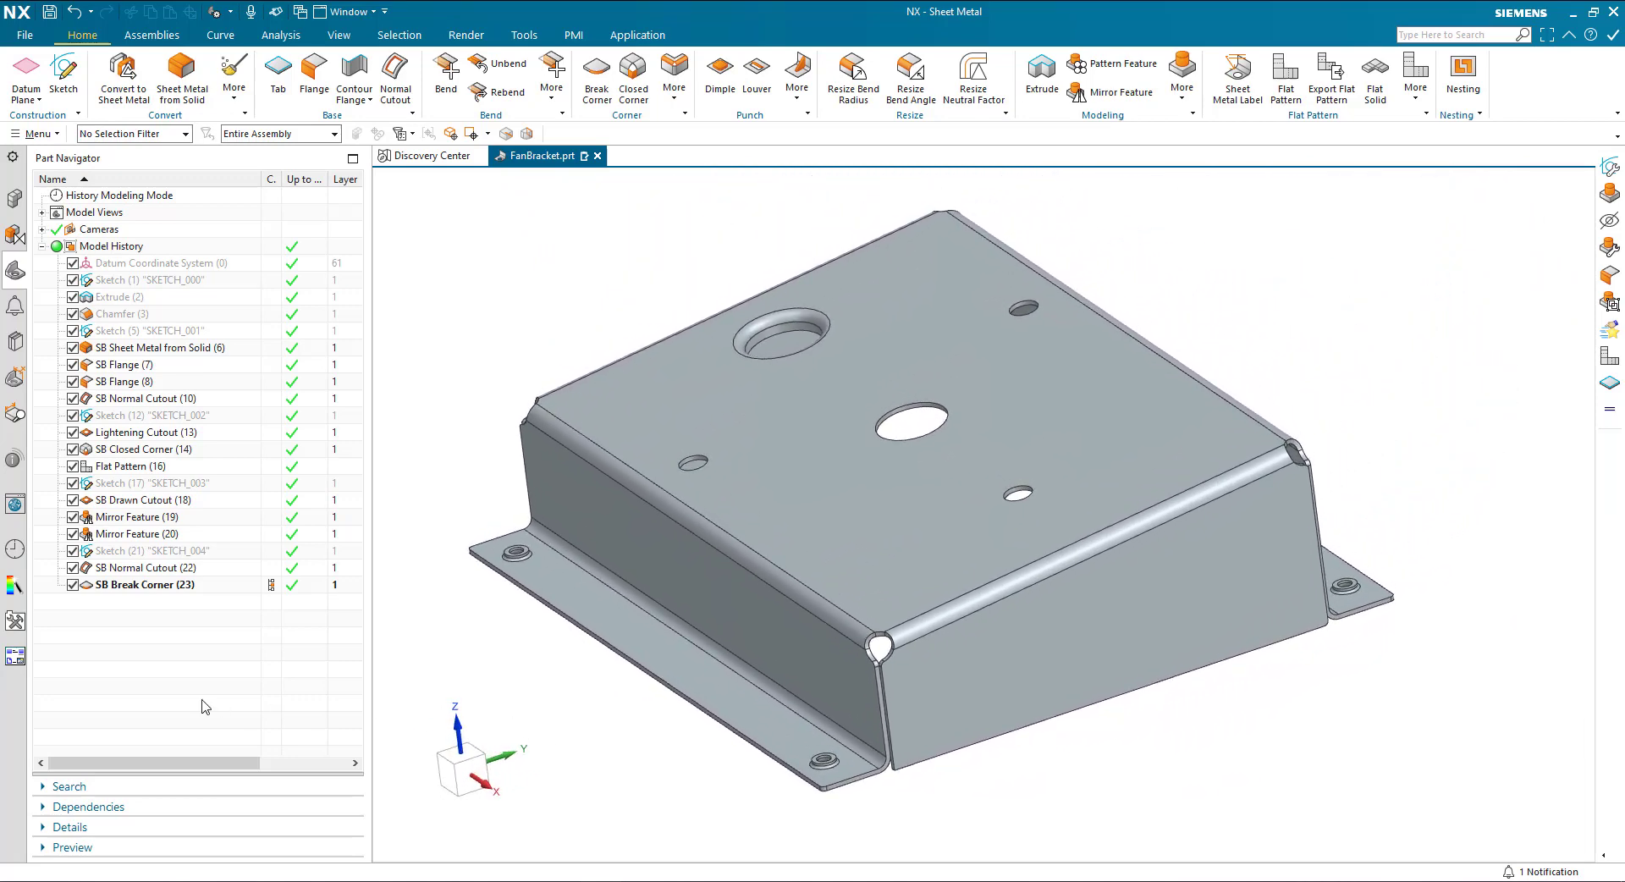
mouse_move(254, 403)
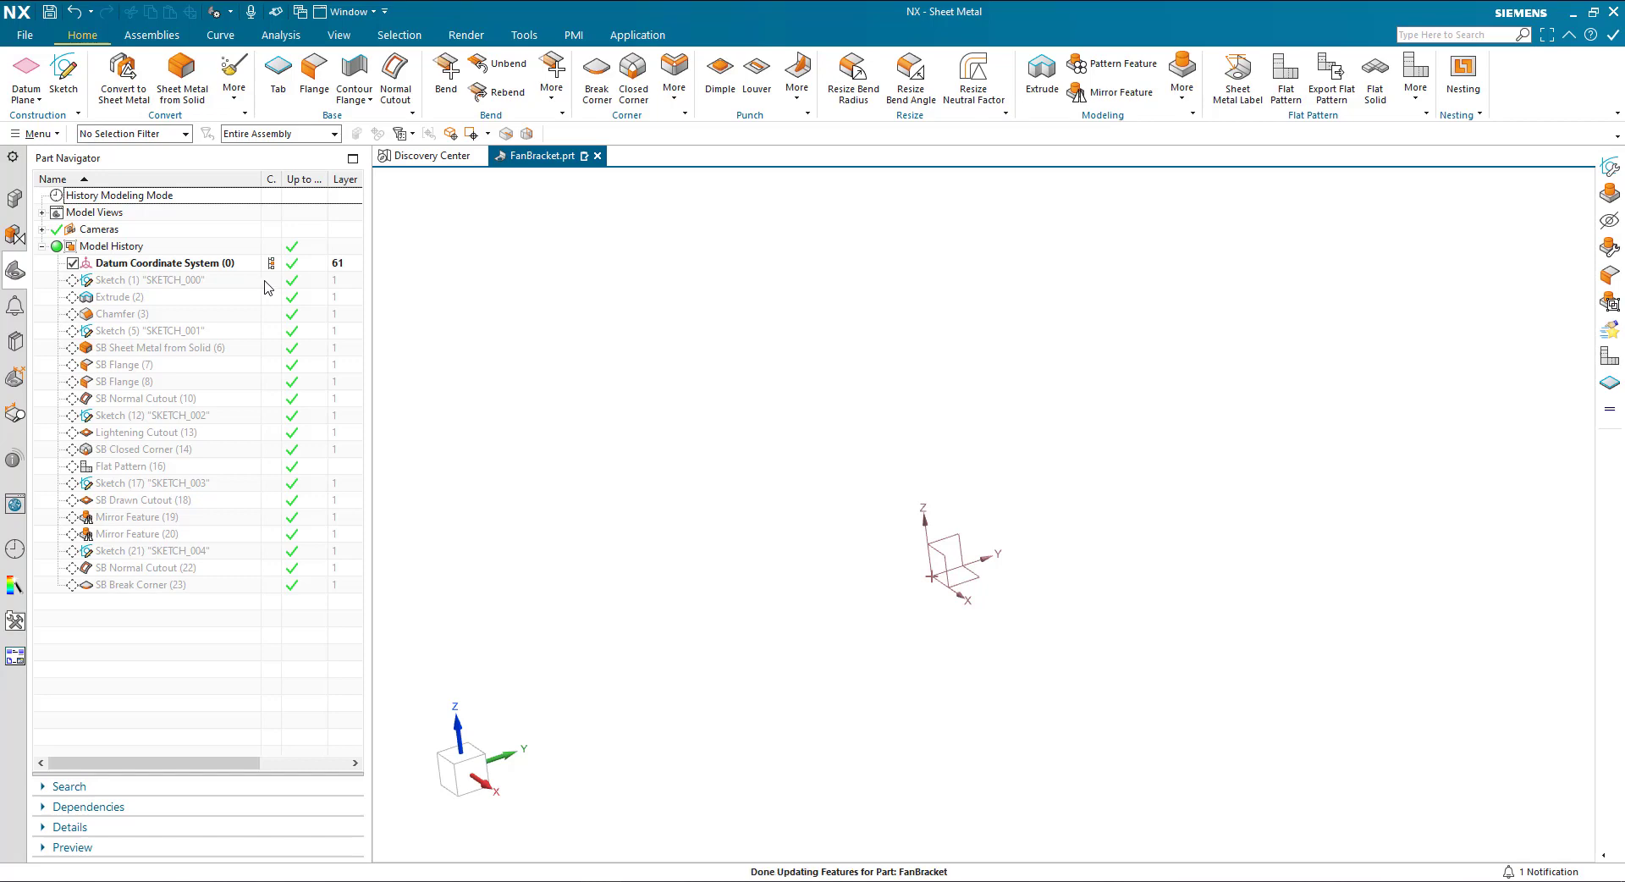
- Make the Chamfer feature current so the model shows the plain chamfered block
left_click(150, 279)
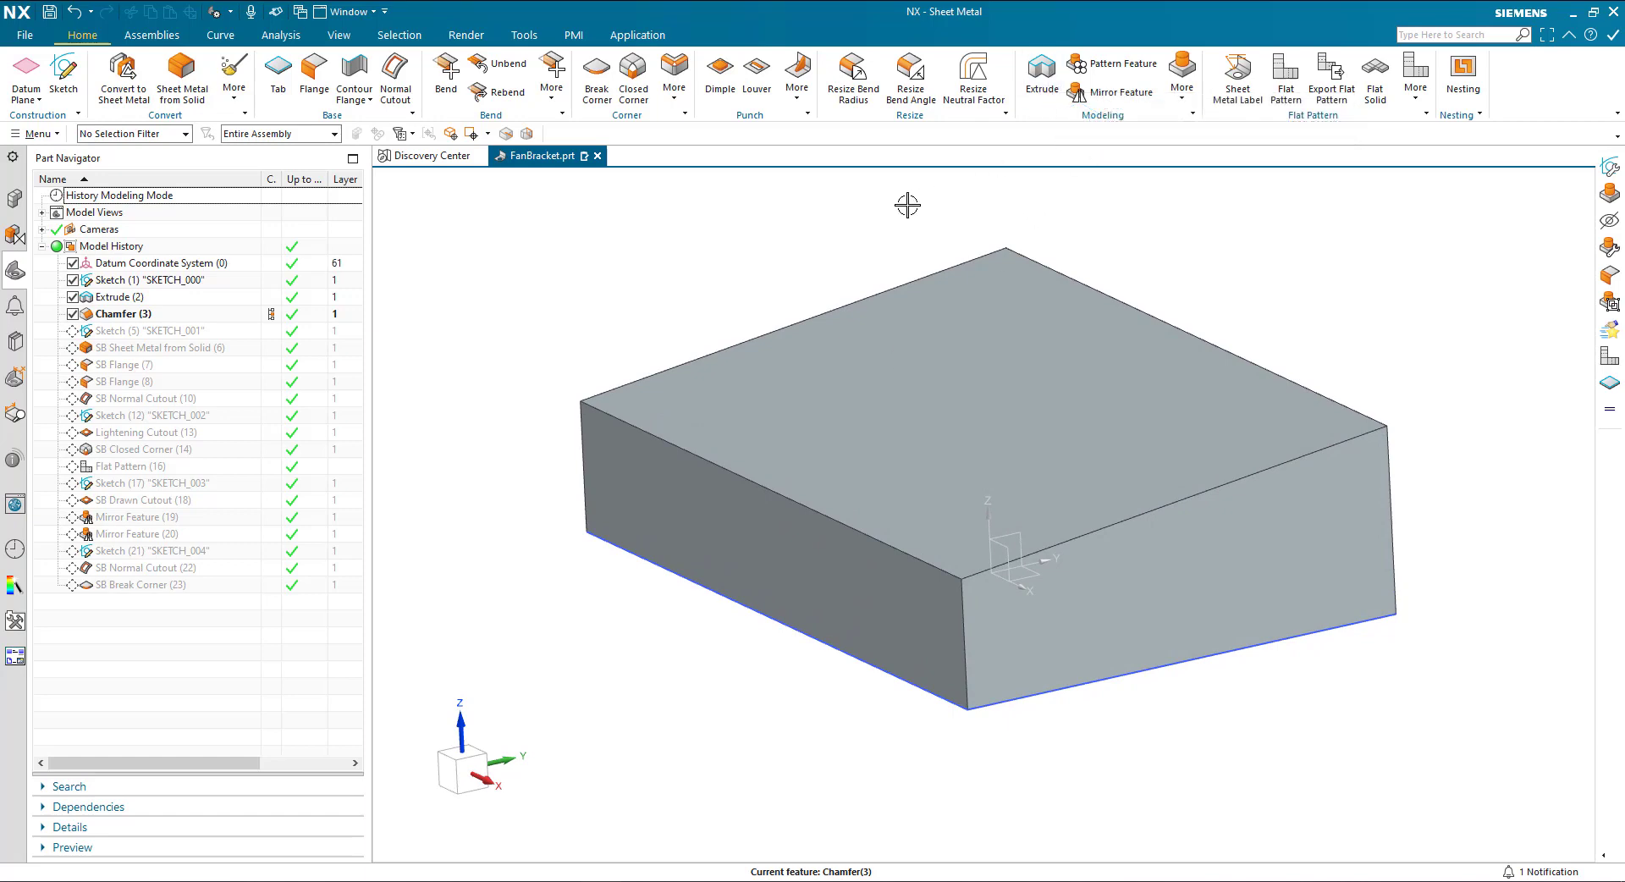
mouse_move(431, 308)
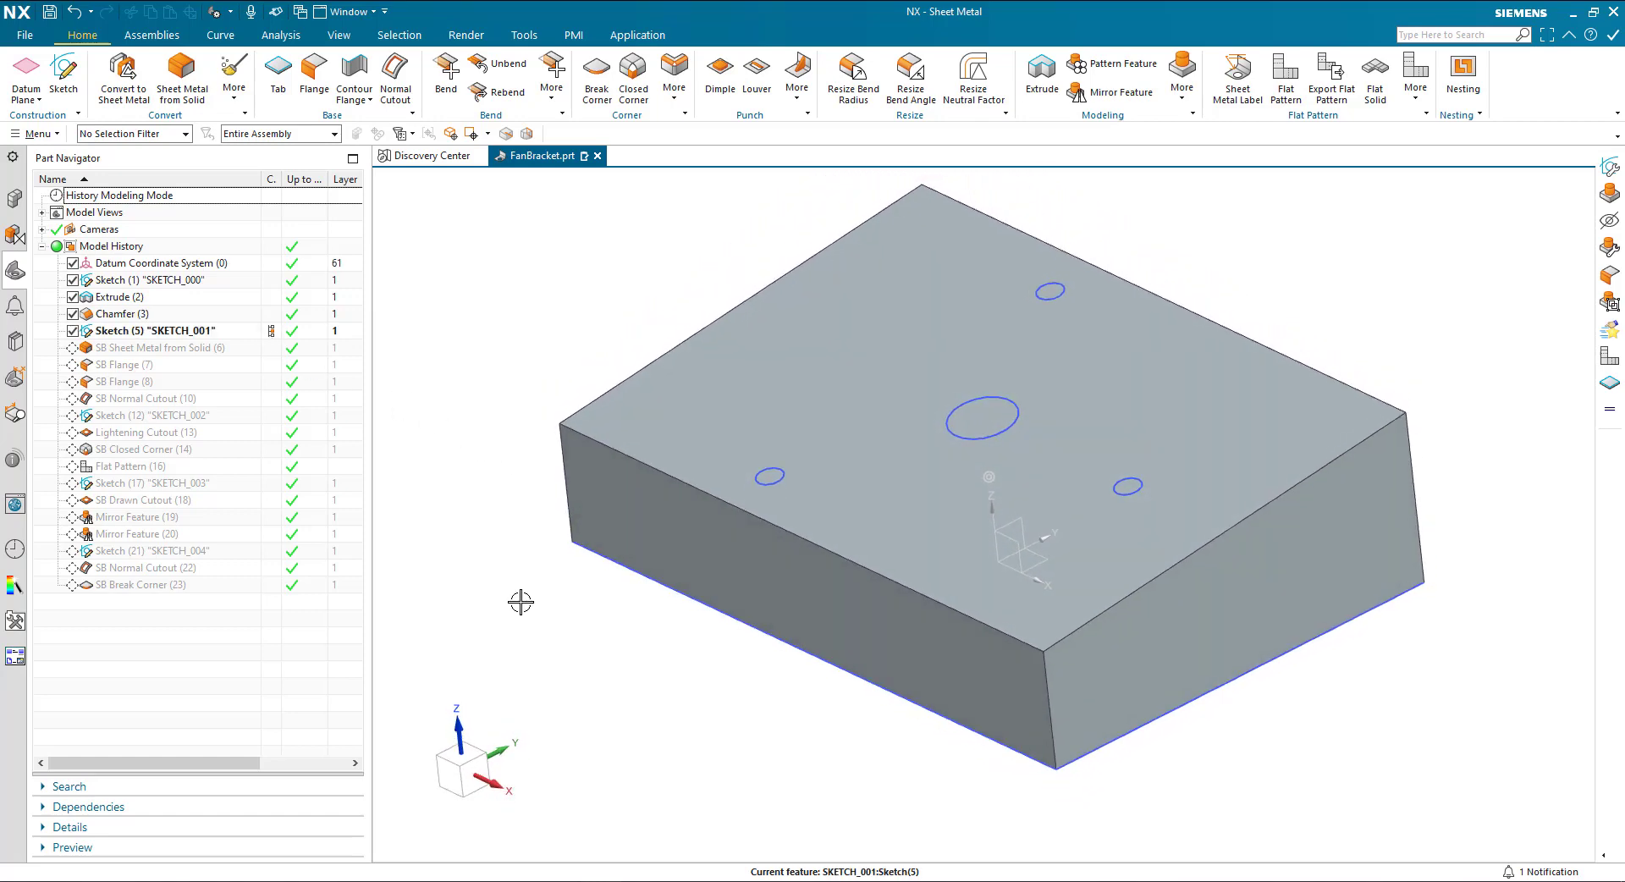
mouse_move(427, 395)
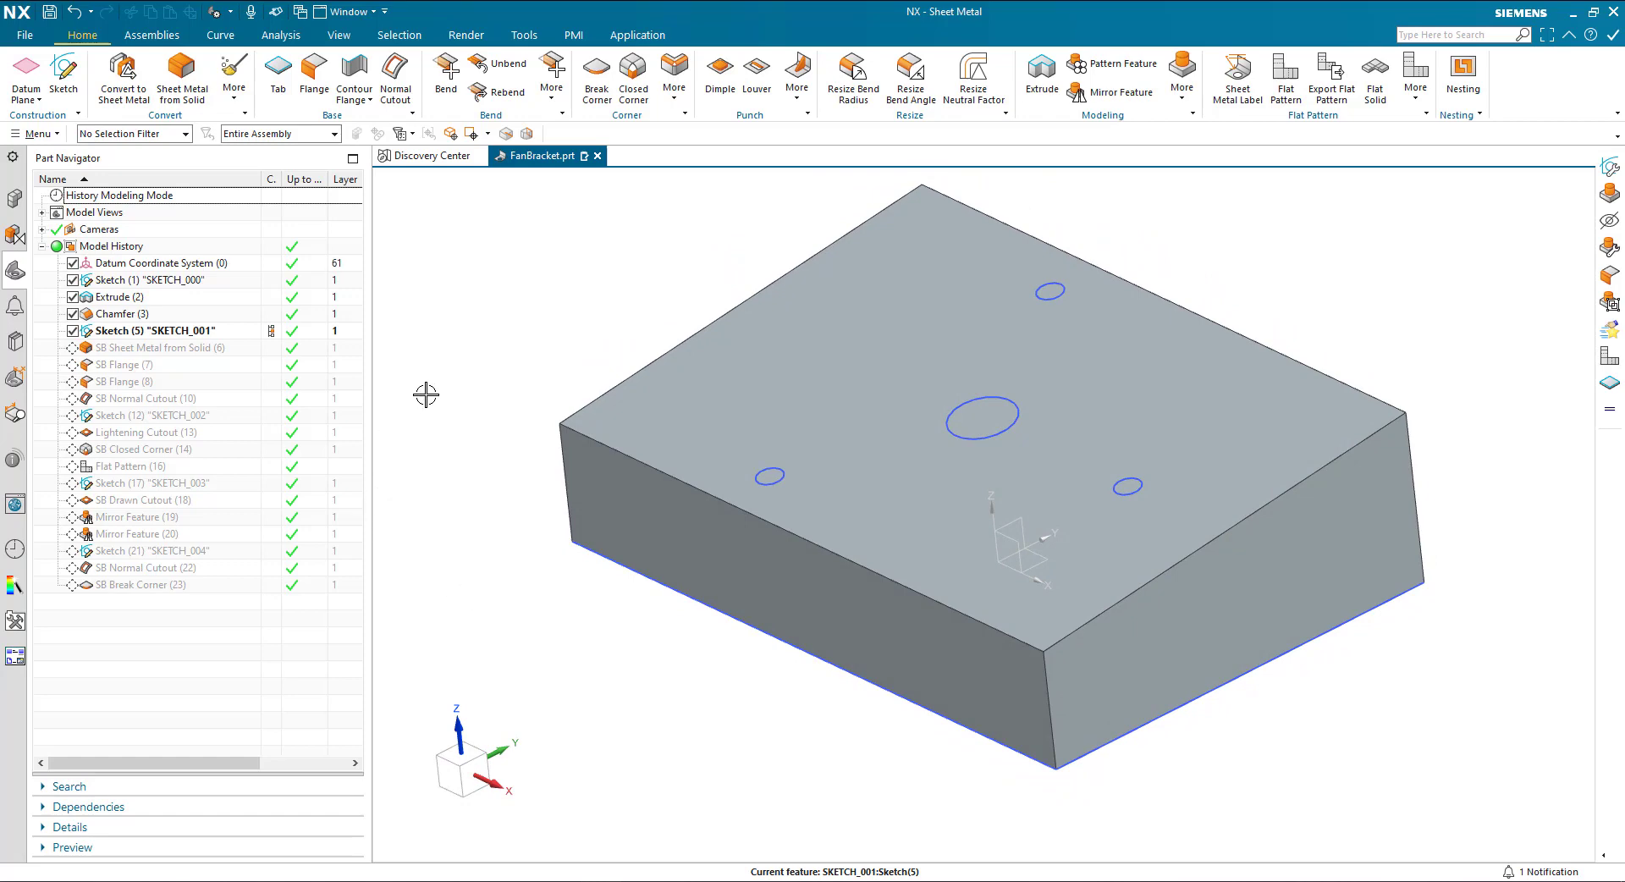
mouse_move(269, 377)
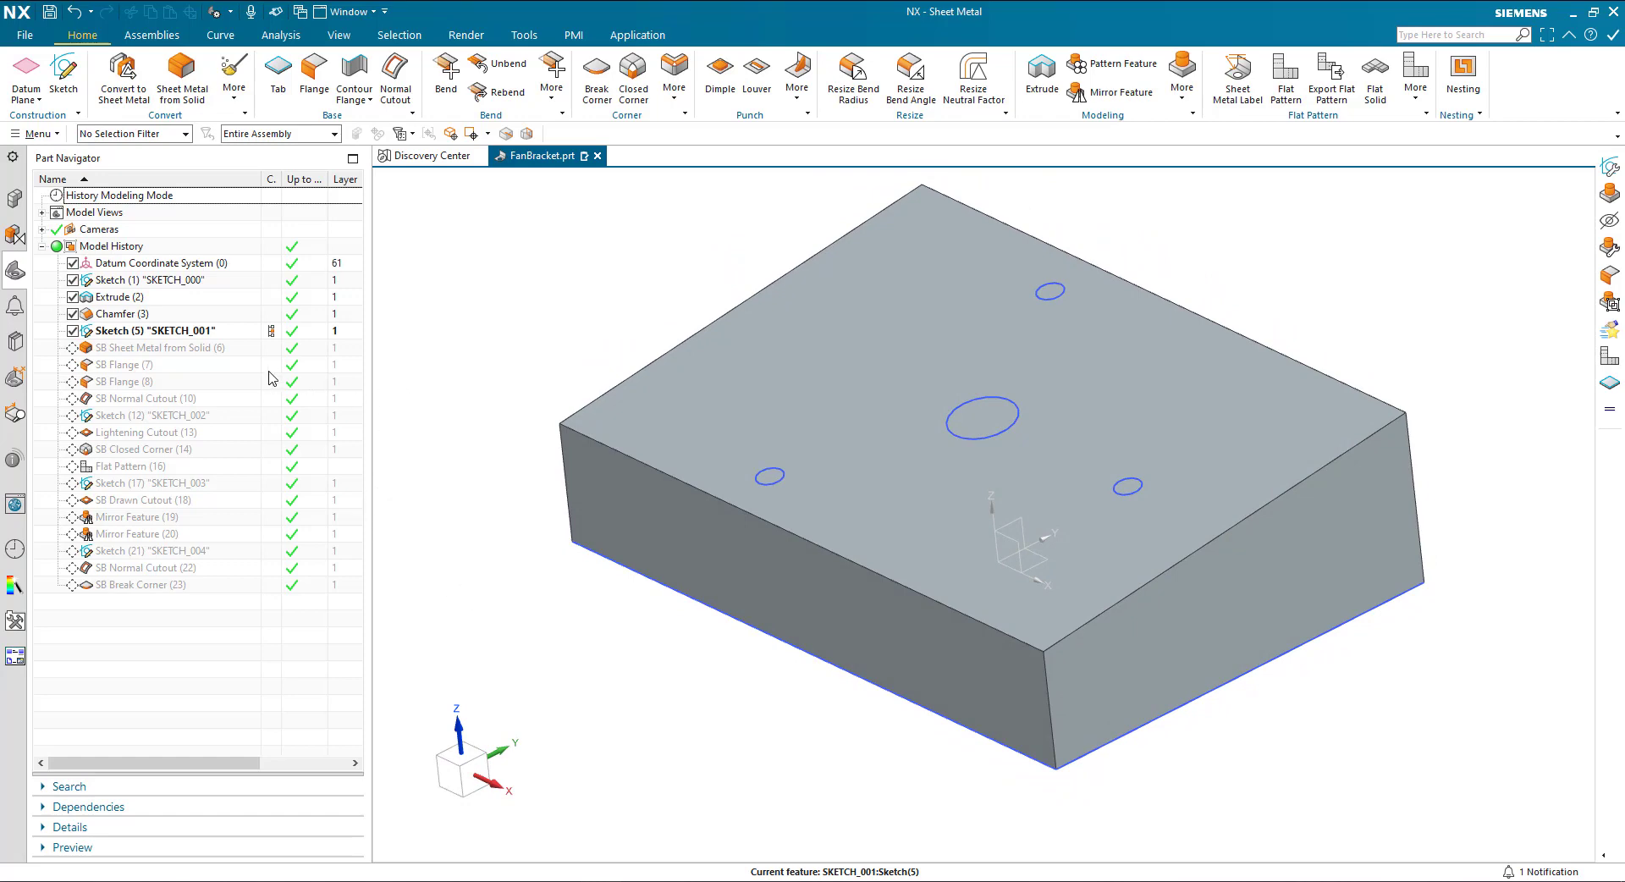
- Make SB Sheet Metal from Solid current and reopen it, dismissing the preview warning
left_click(164, 347)
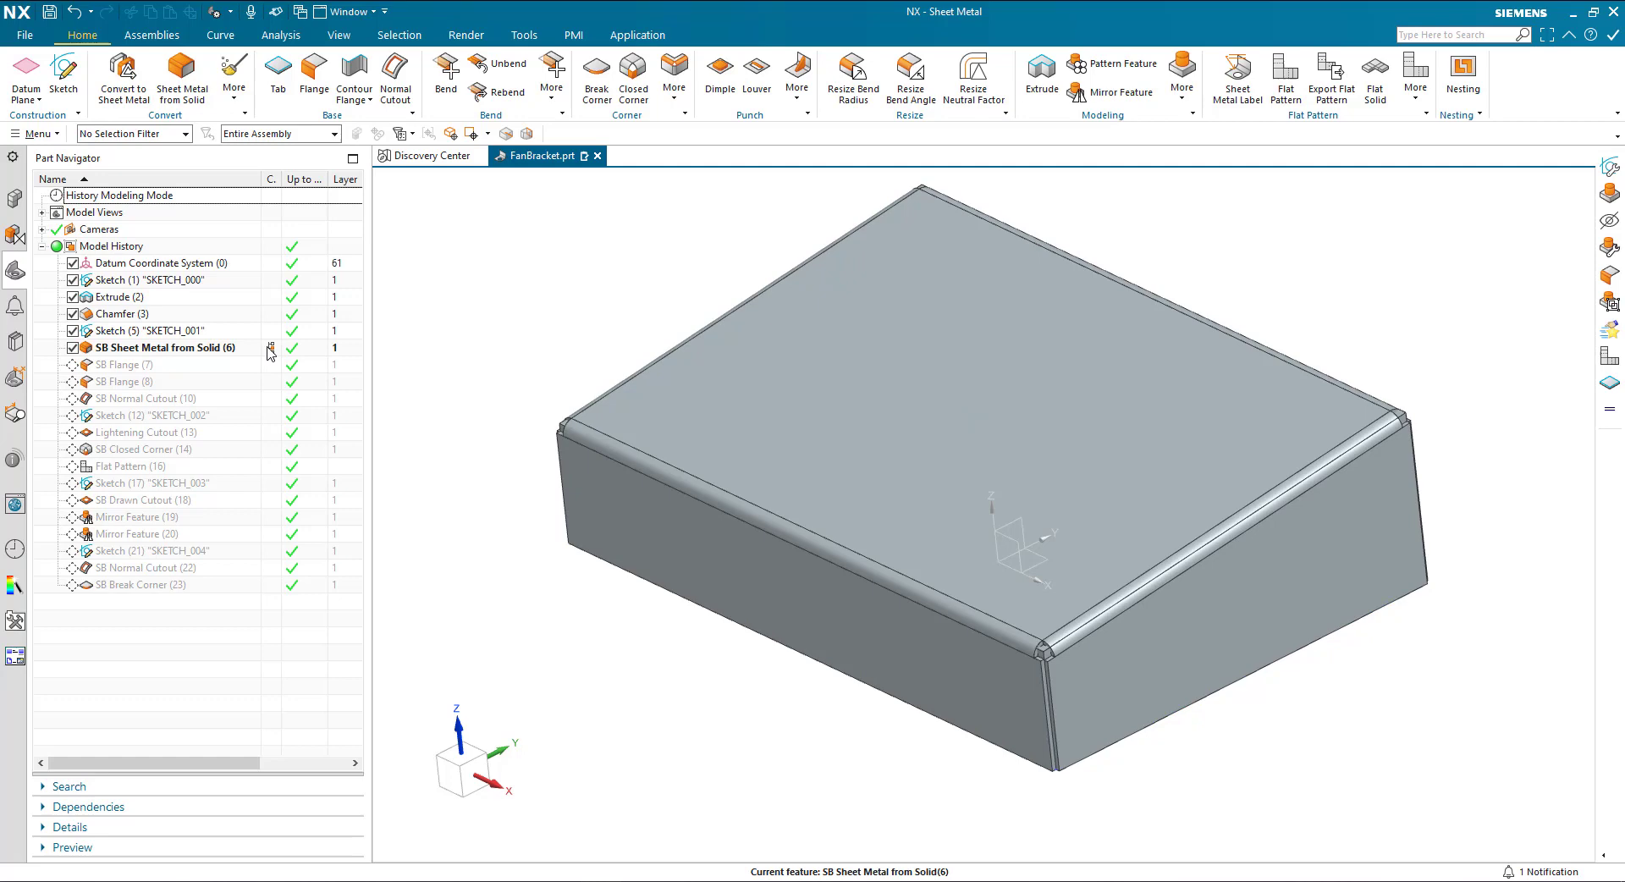
left_click(166, 347)
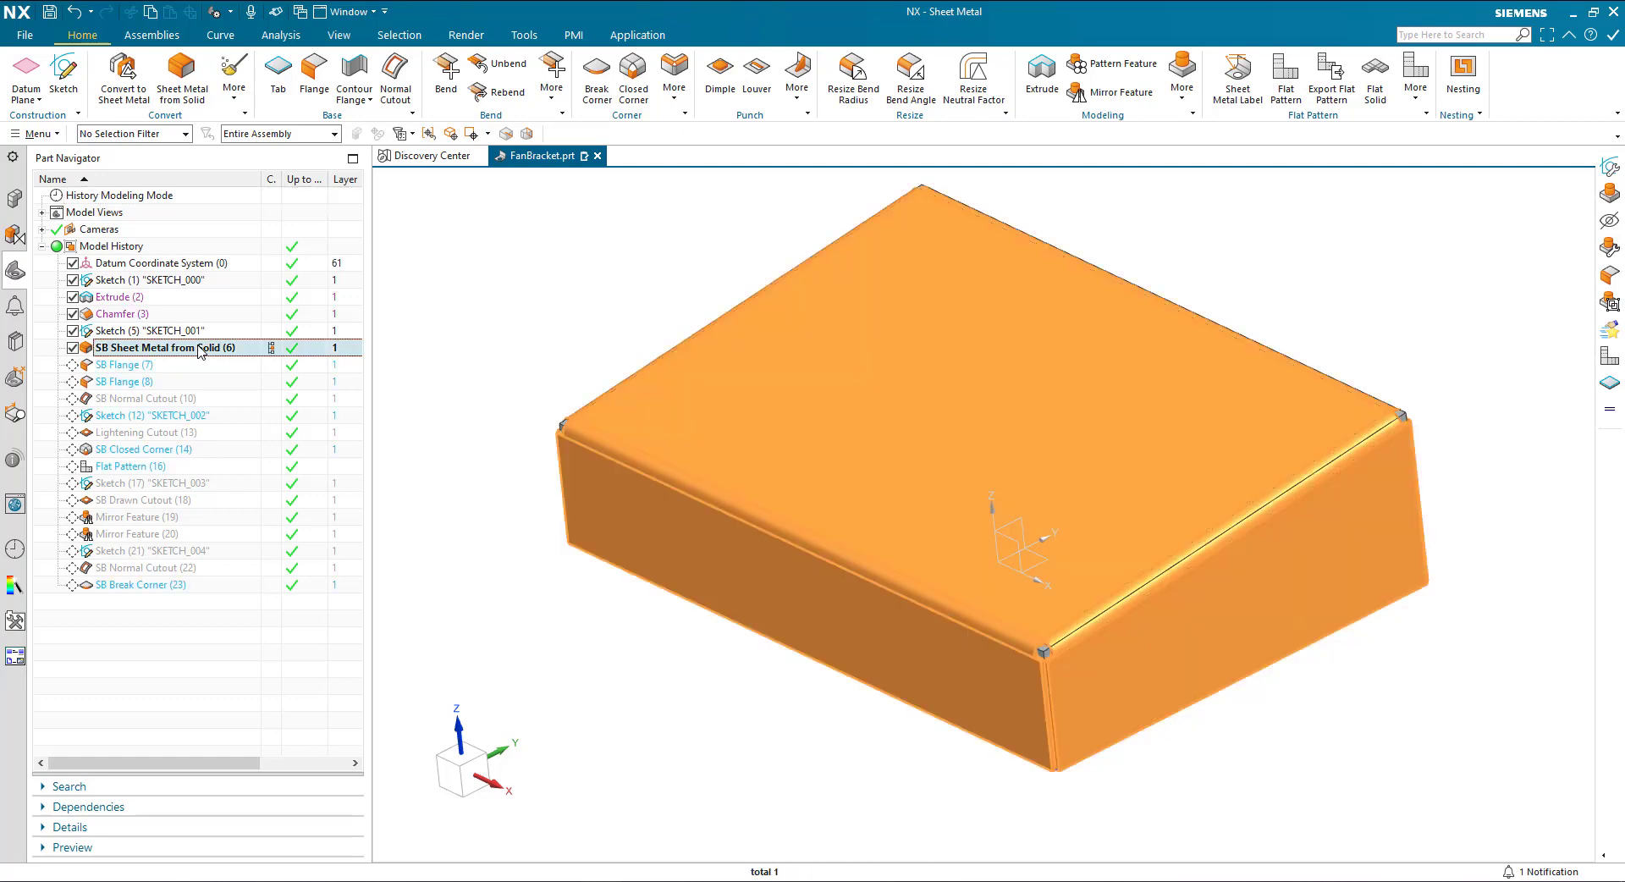
double_click(145, 347)
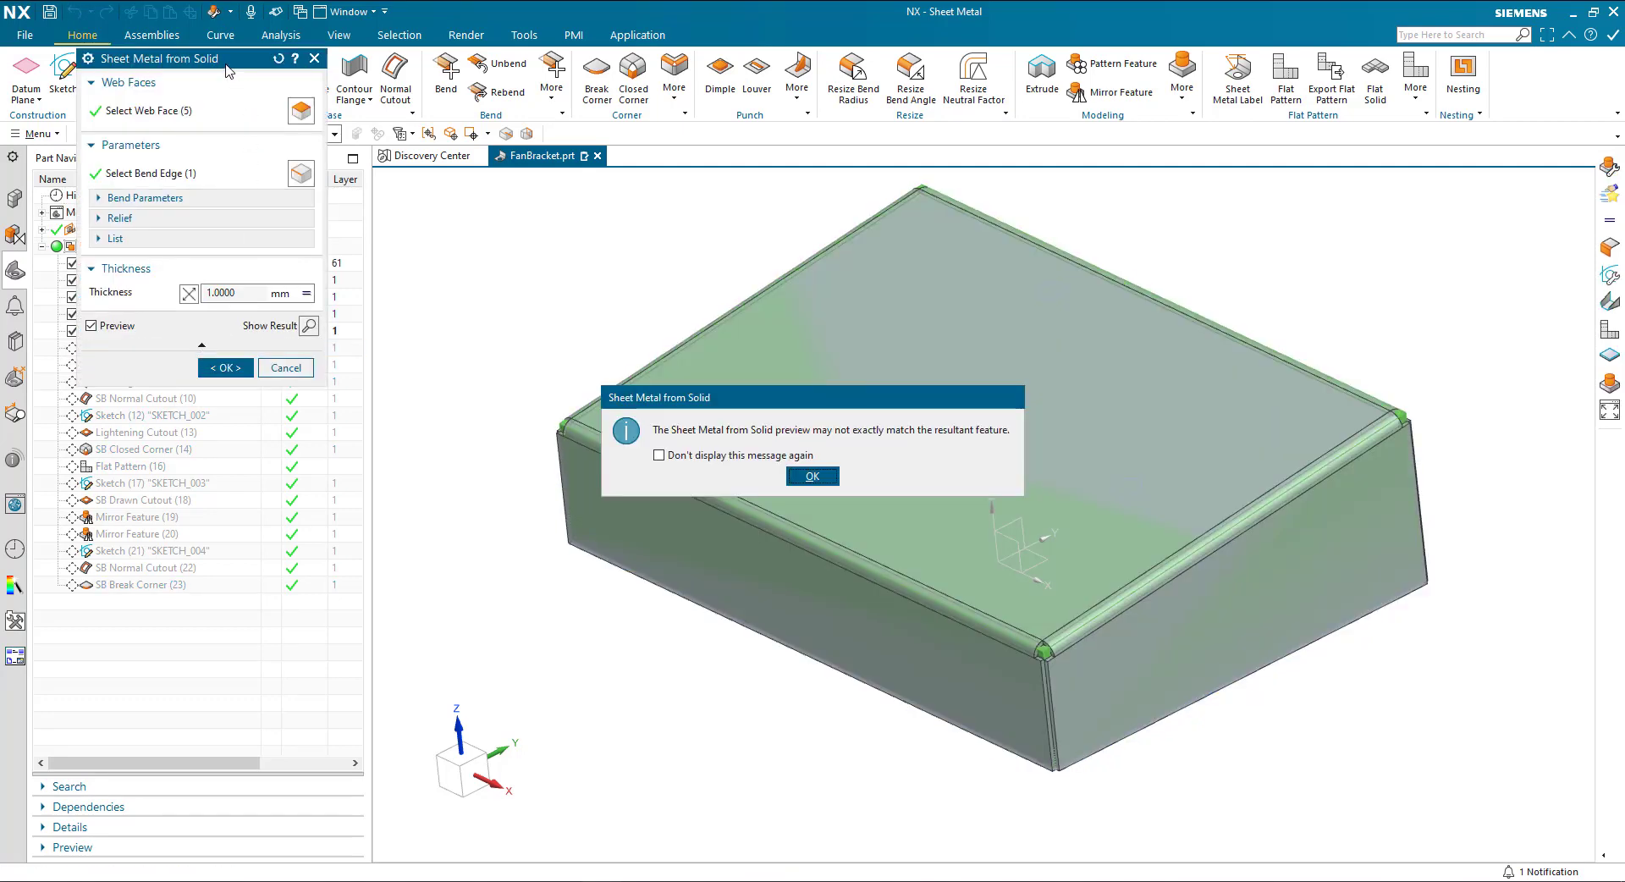
mouse_move(615, 443)
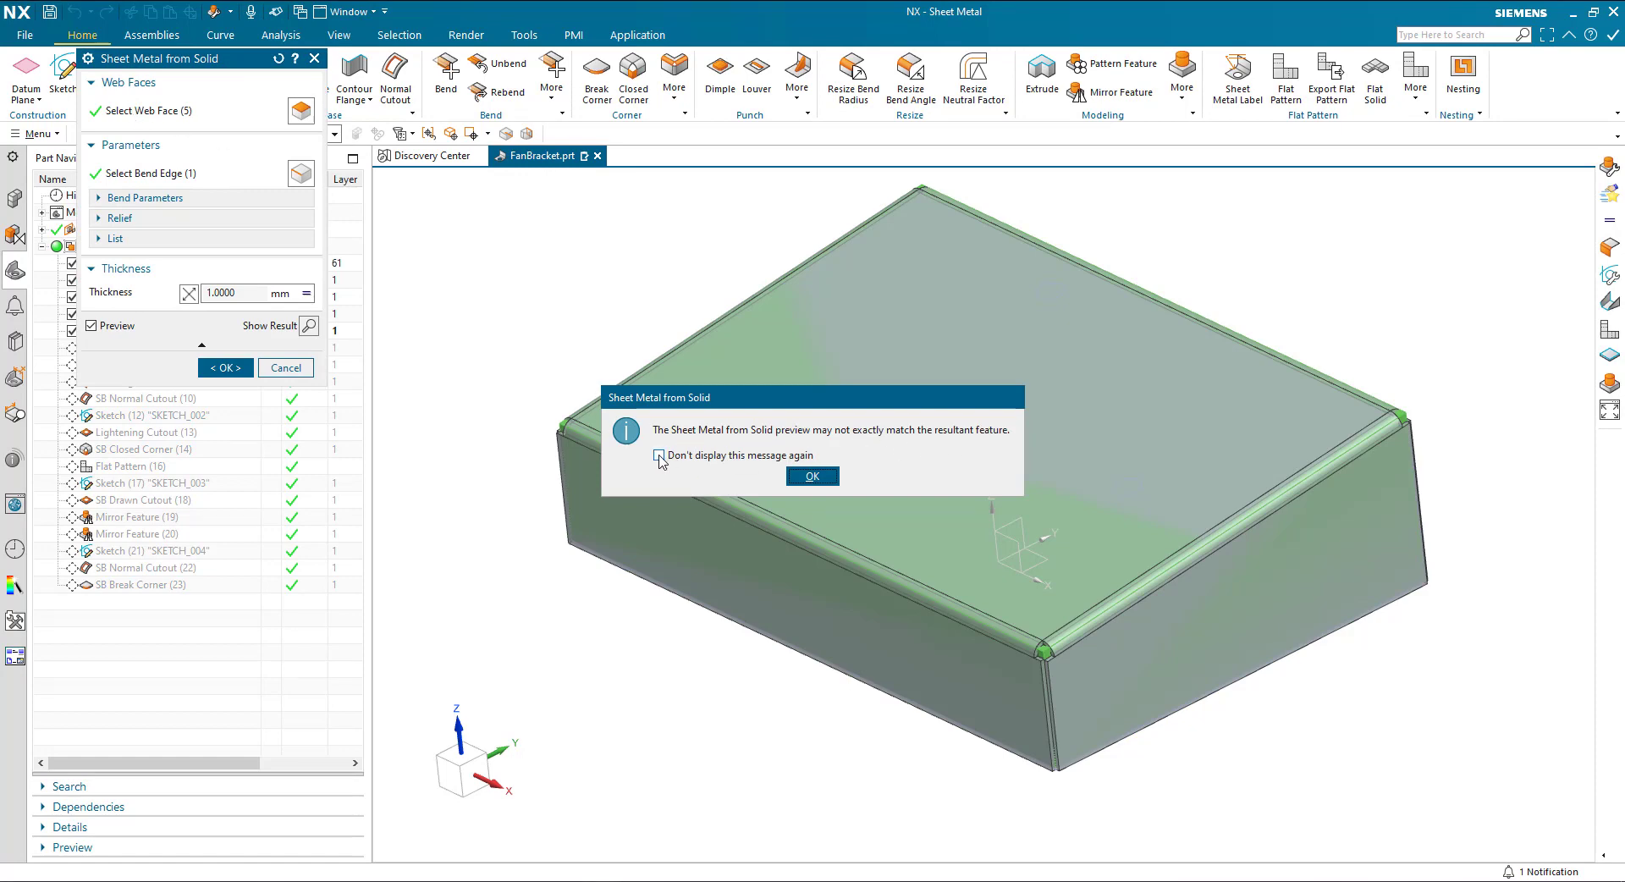
left_click(811, 476)
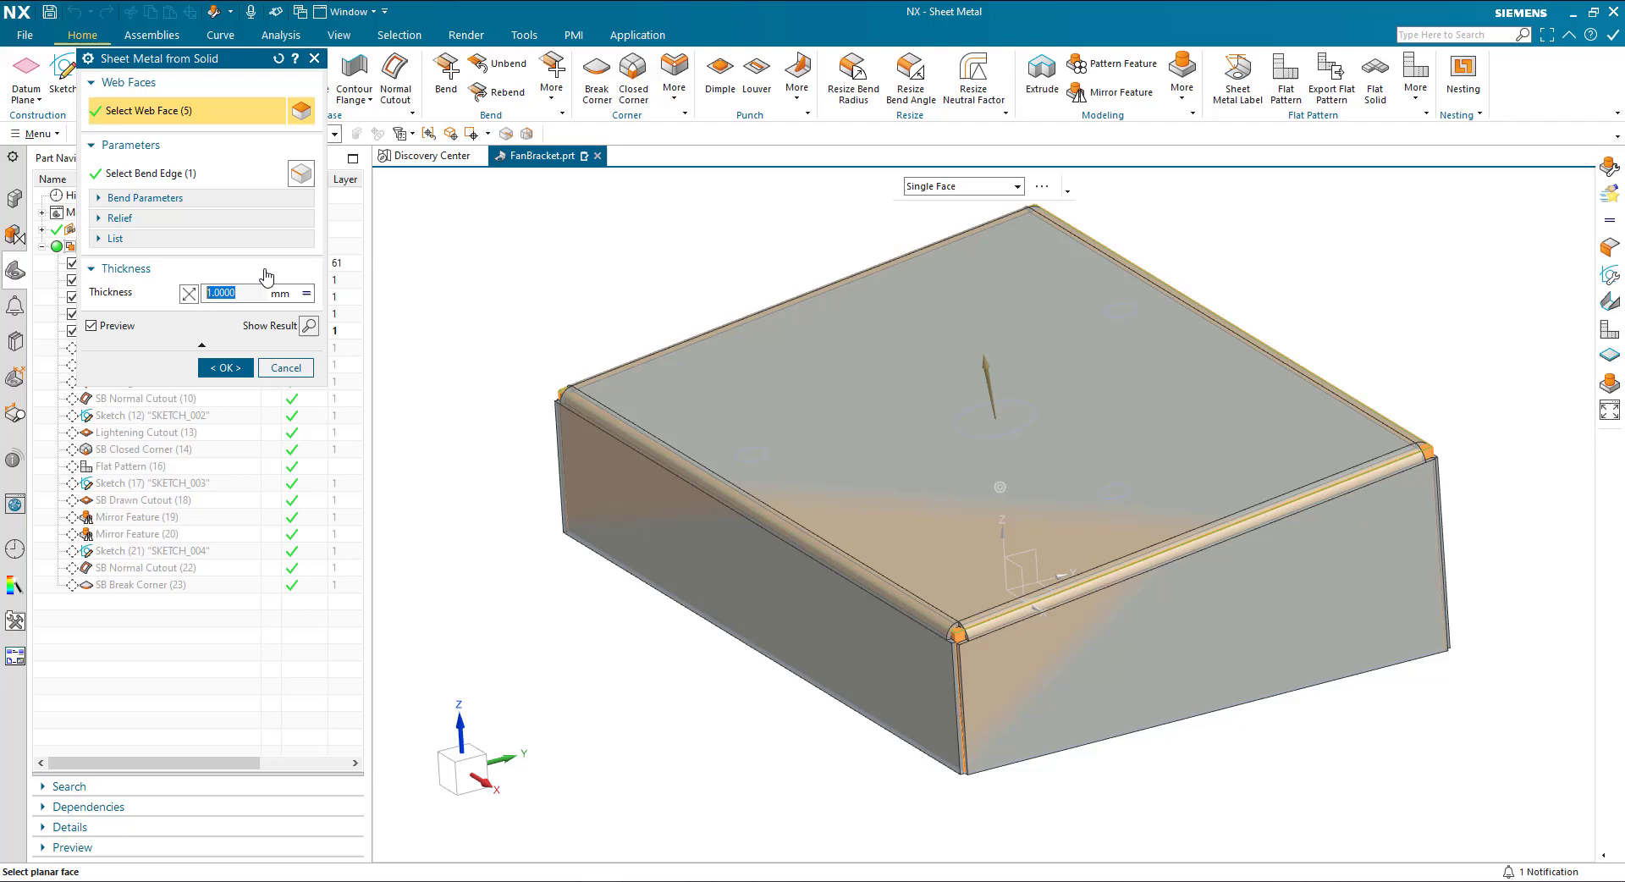
- Review the bend edge and bend list, then cancel without changes
left_click(145, 173)
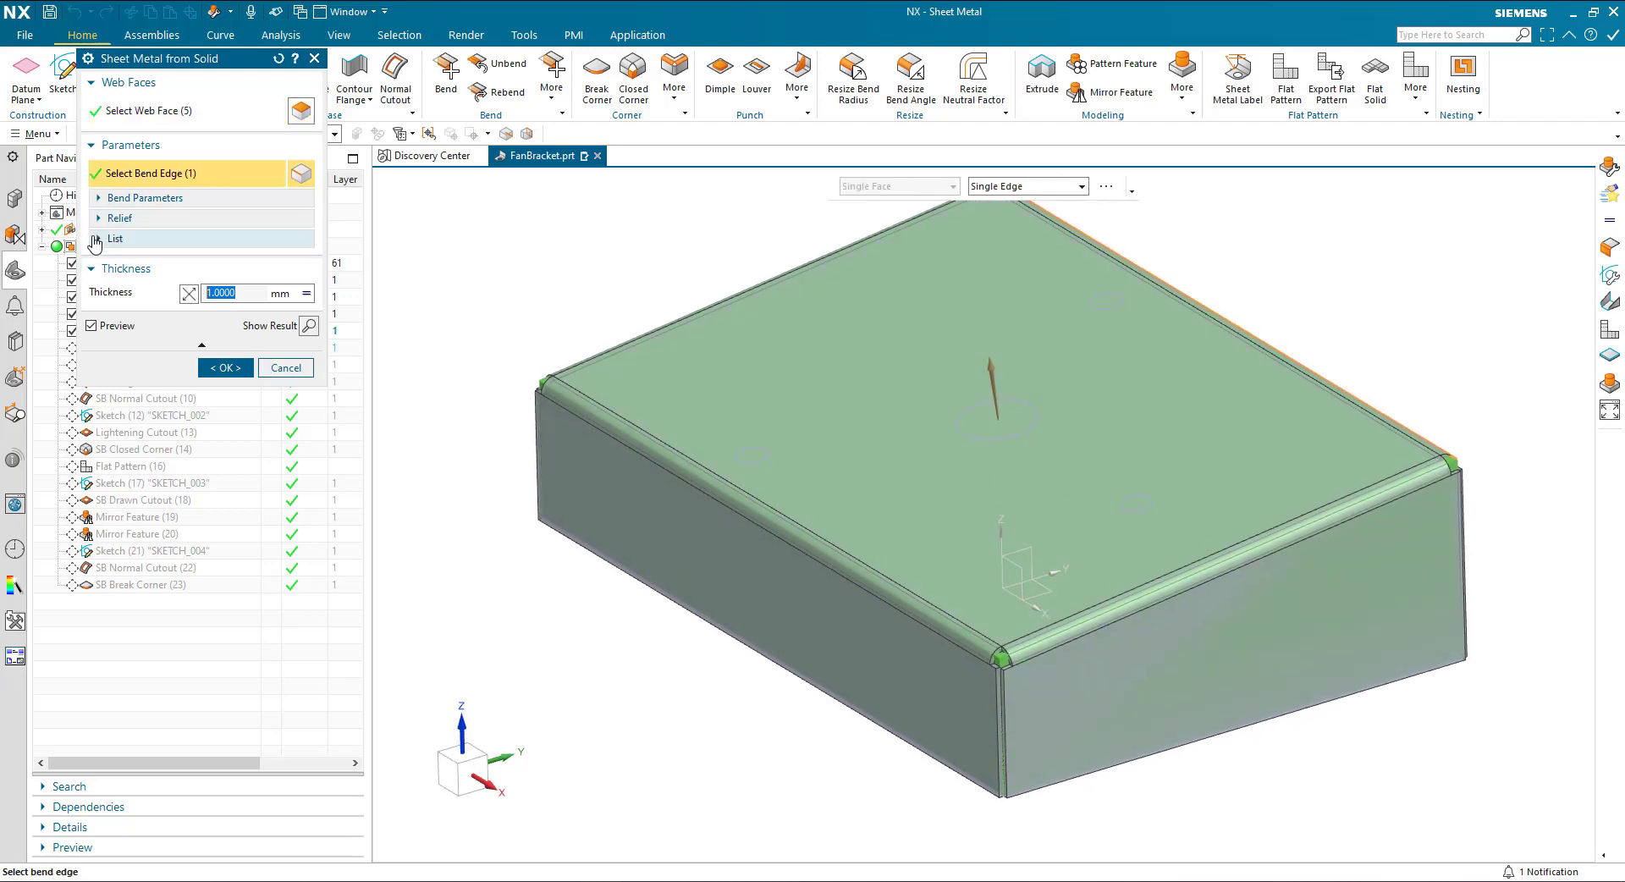
left_click(114, 239)
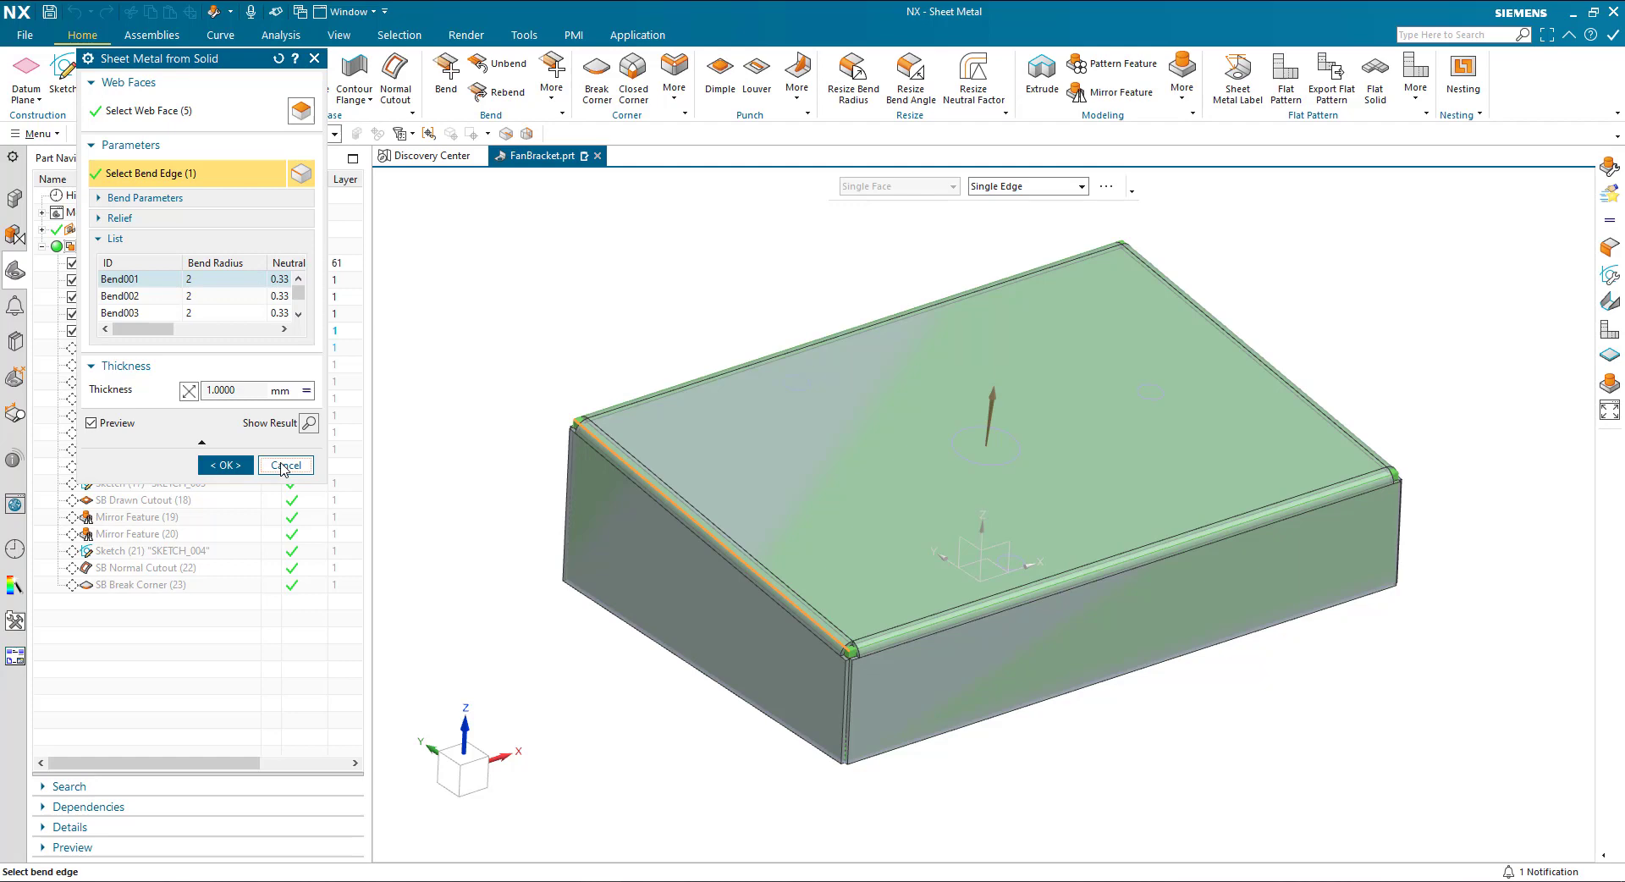
left_click(285, 463)
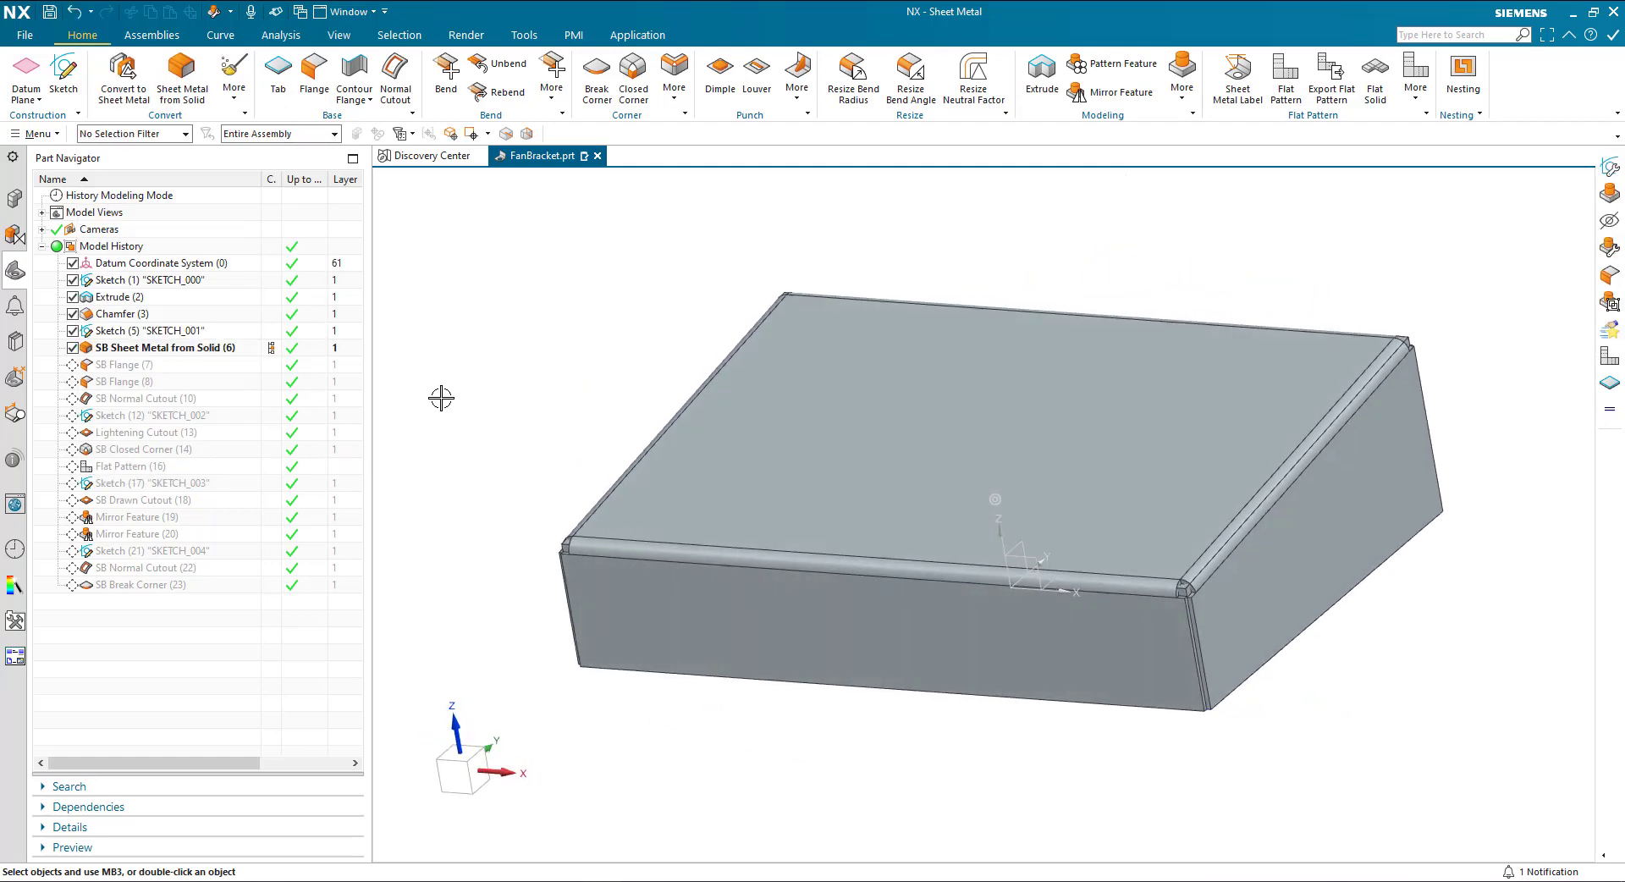
- Review material thickness and bend radius in Sheet Metal Preferences, then cancel
left_click(24, 34)
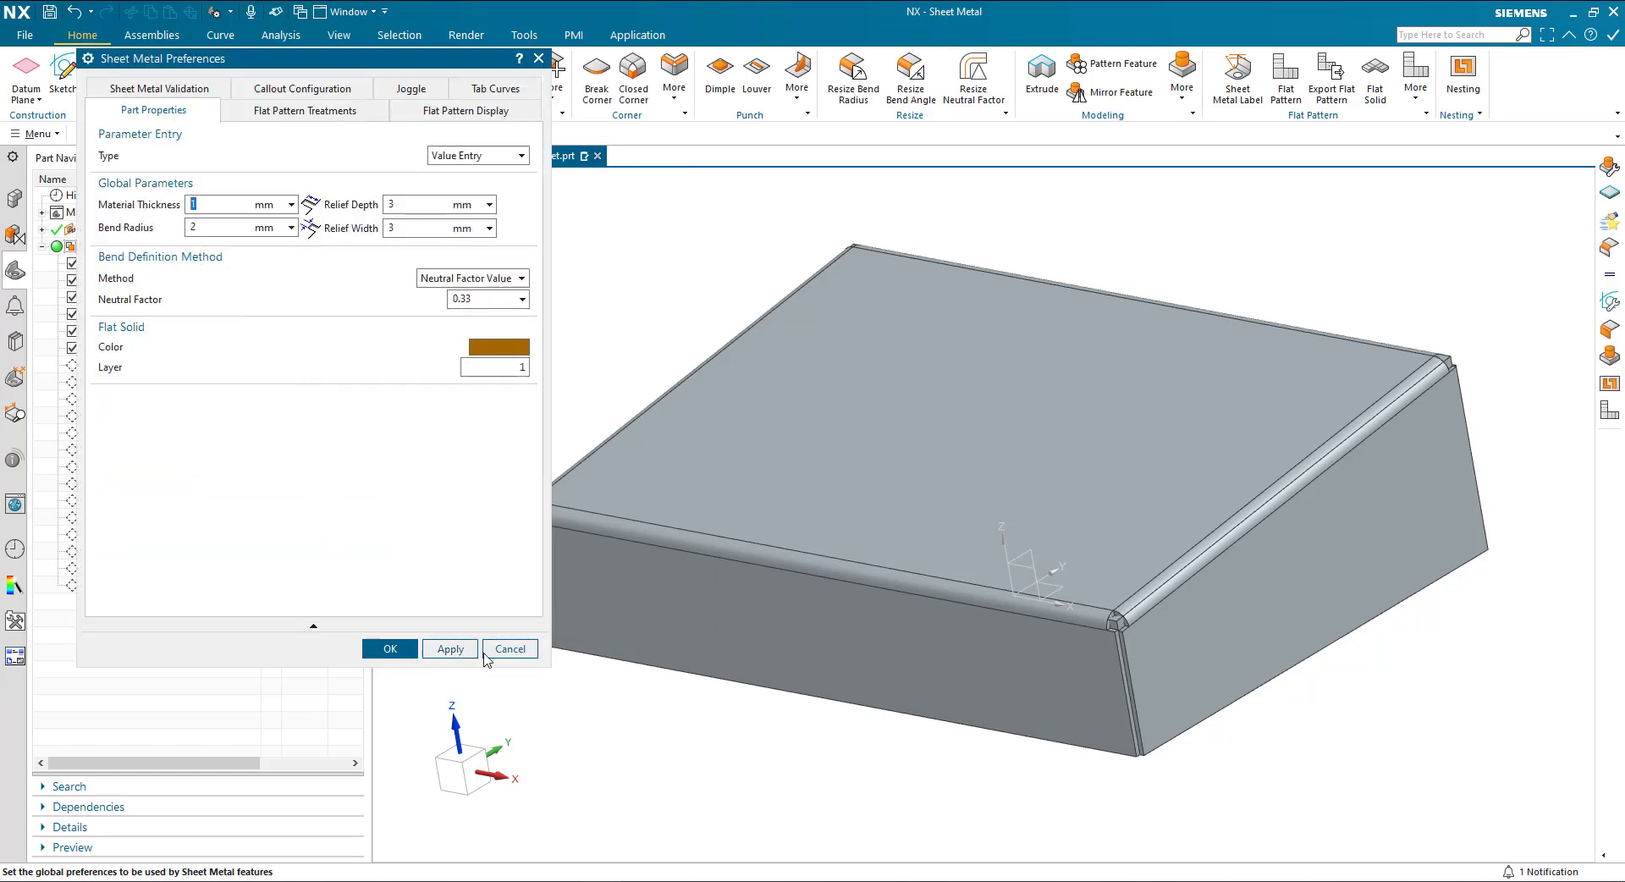
left_click(510, 648)
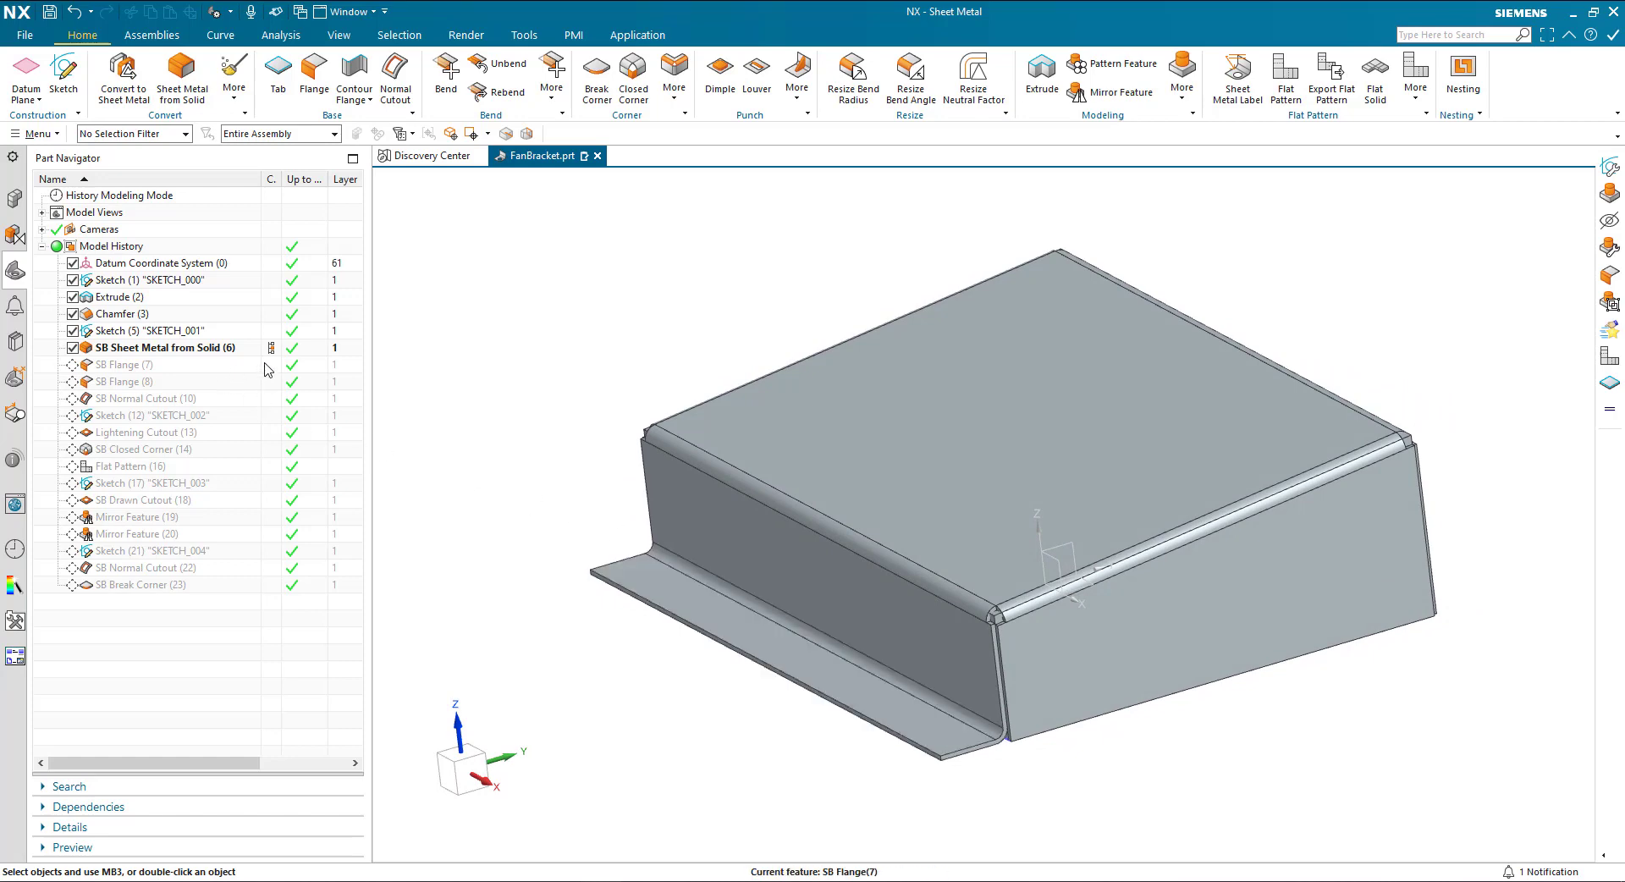
- Review the first SB Flange dialog settings and cancel without changes
left_click(123, 364)
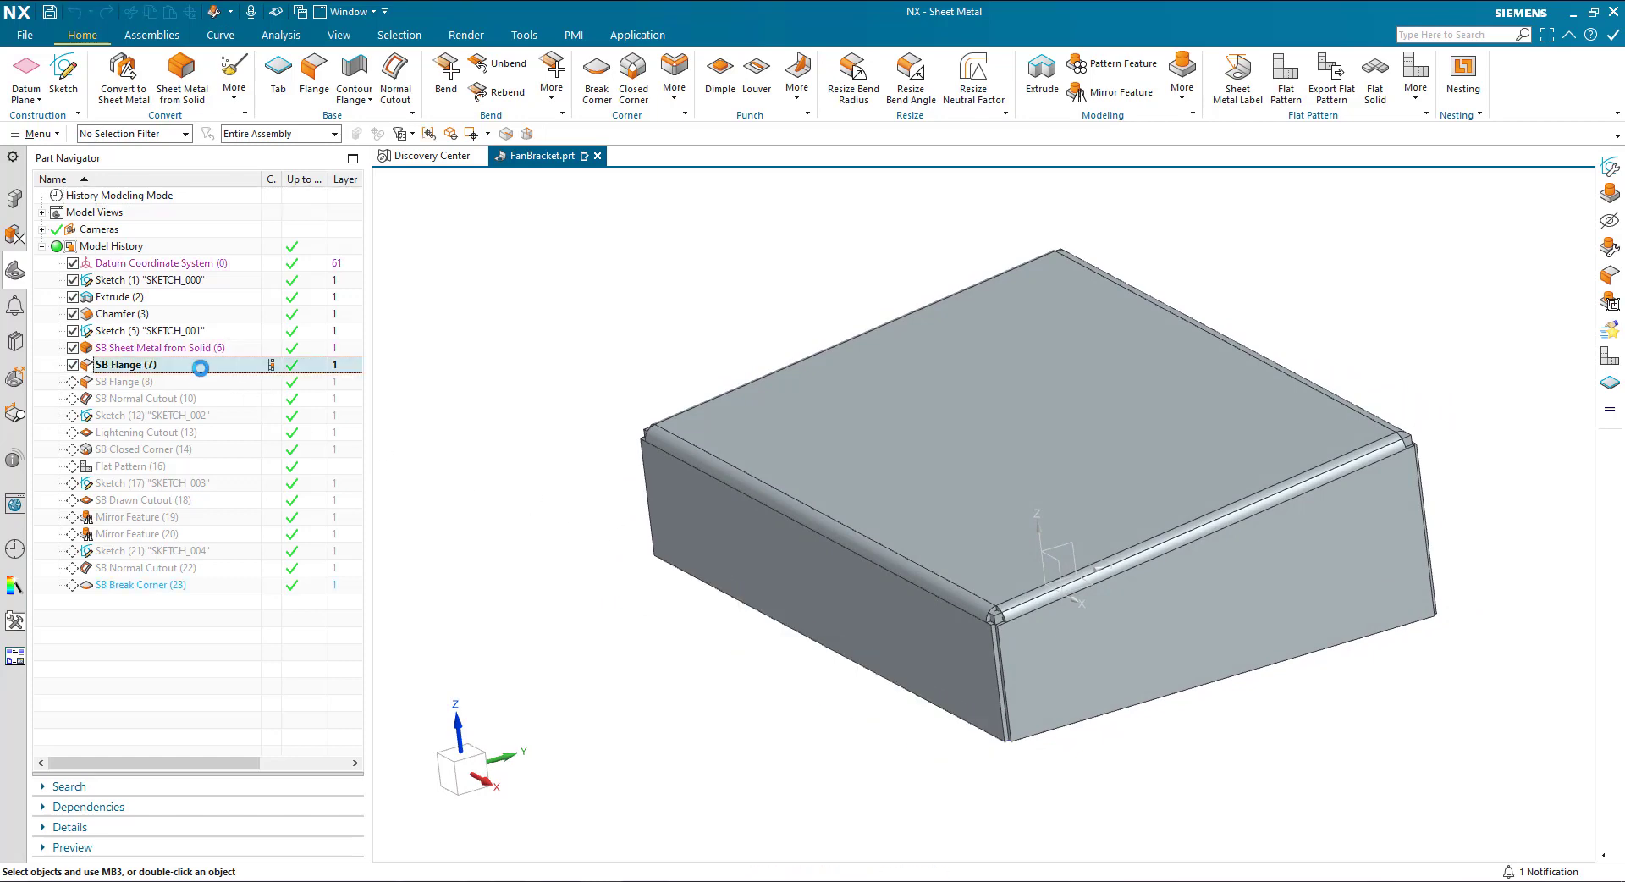
double_click(127, 364)
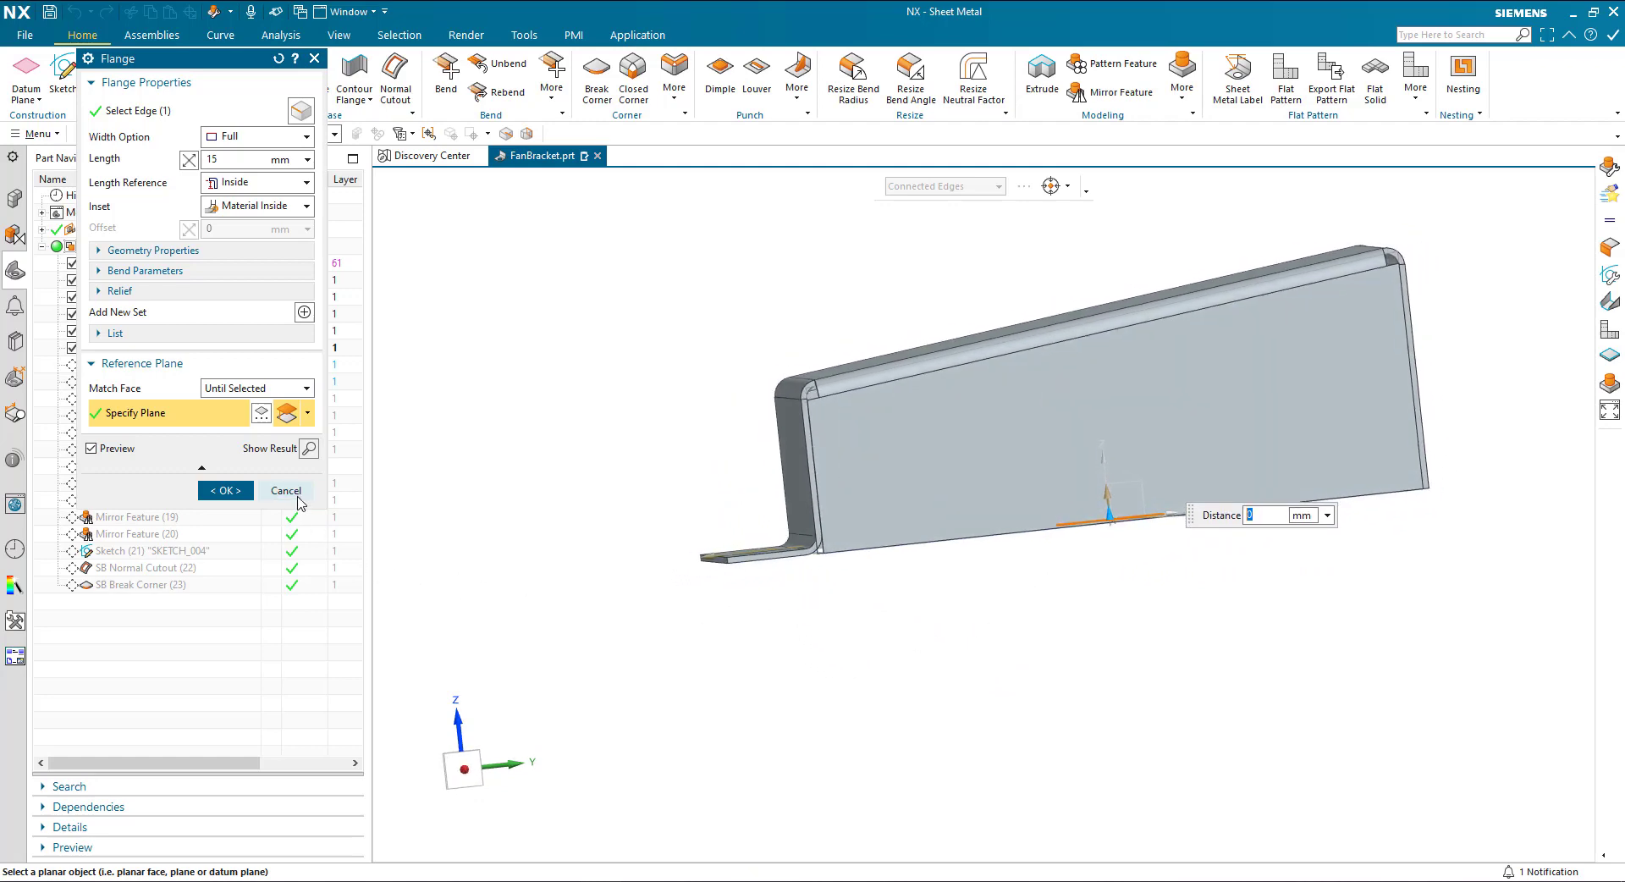
left_click(285, 490)
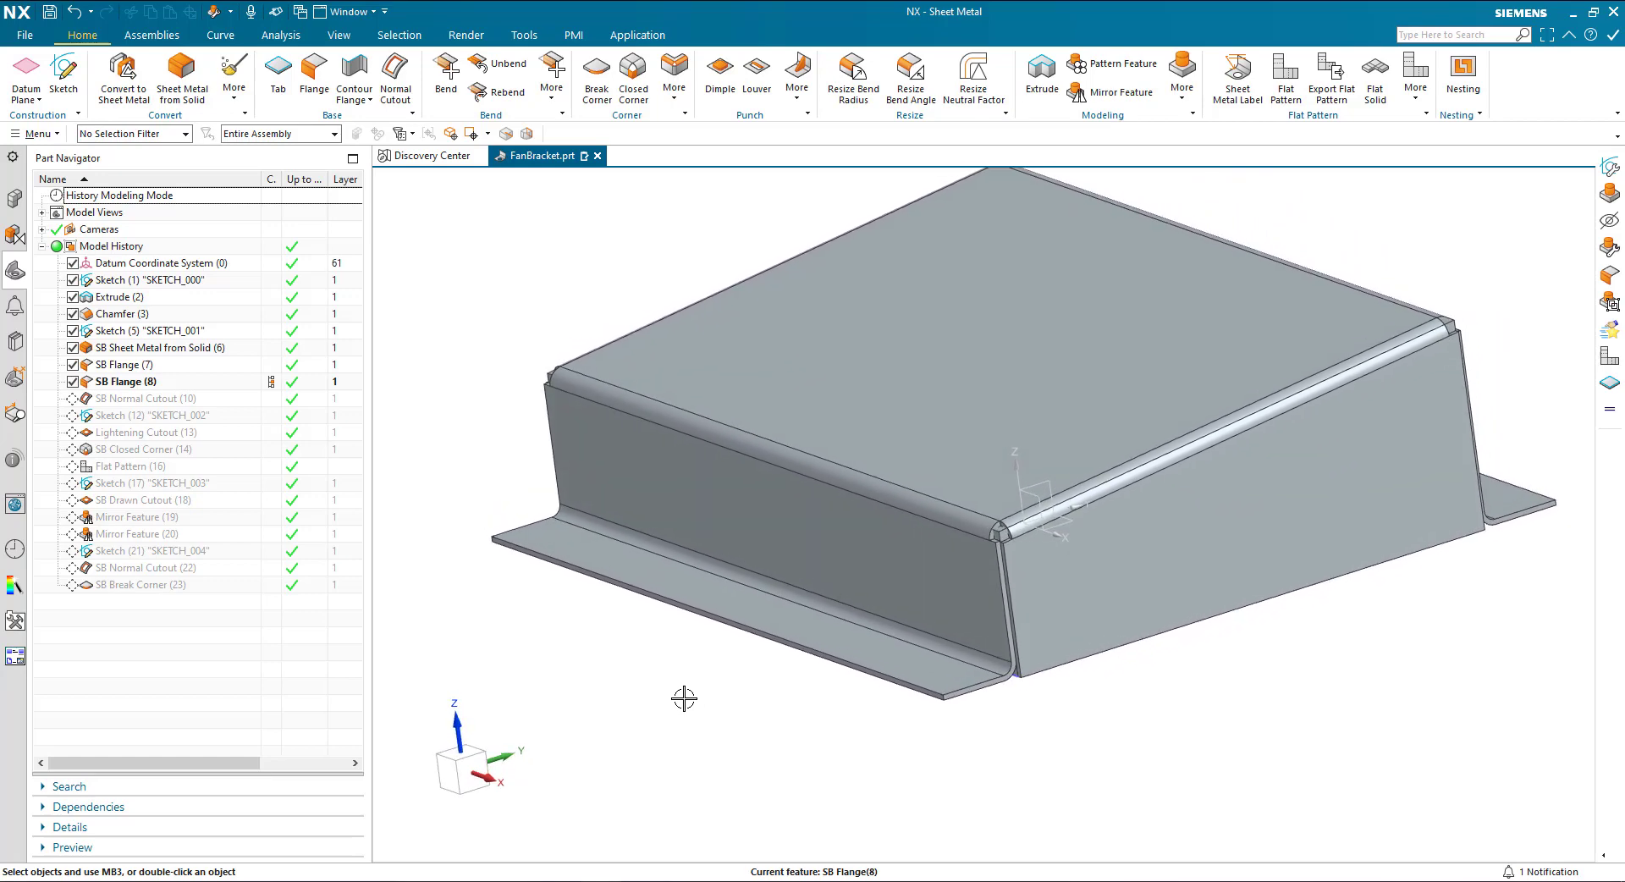
left_click_drag(684, 699, 888, 702)
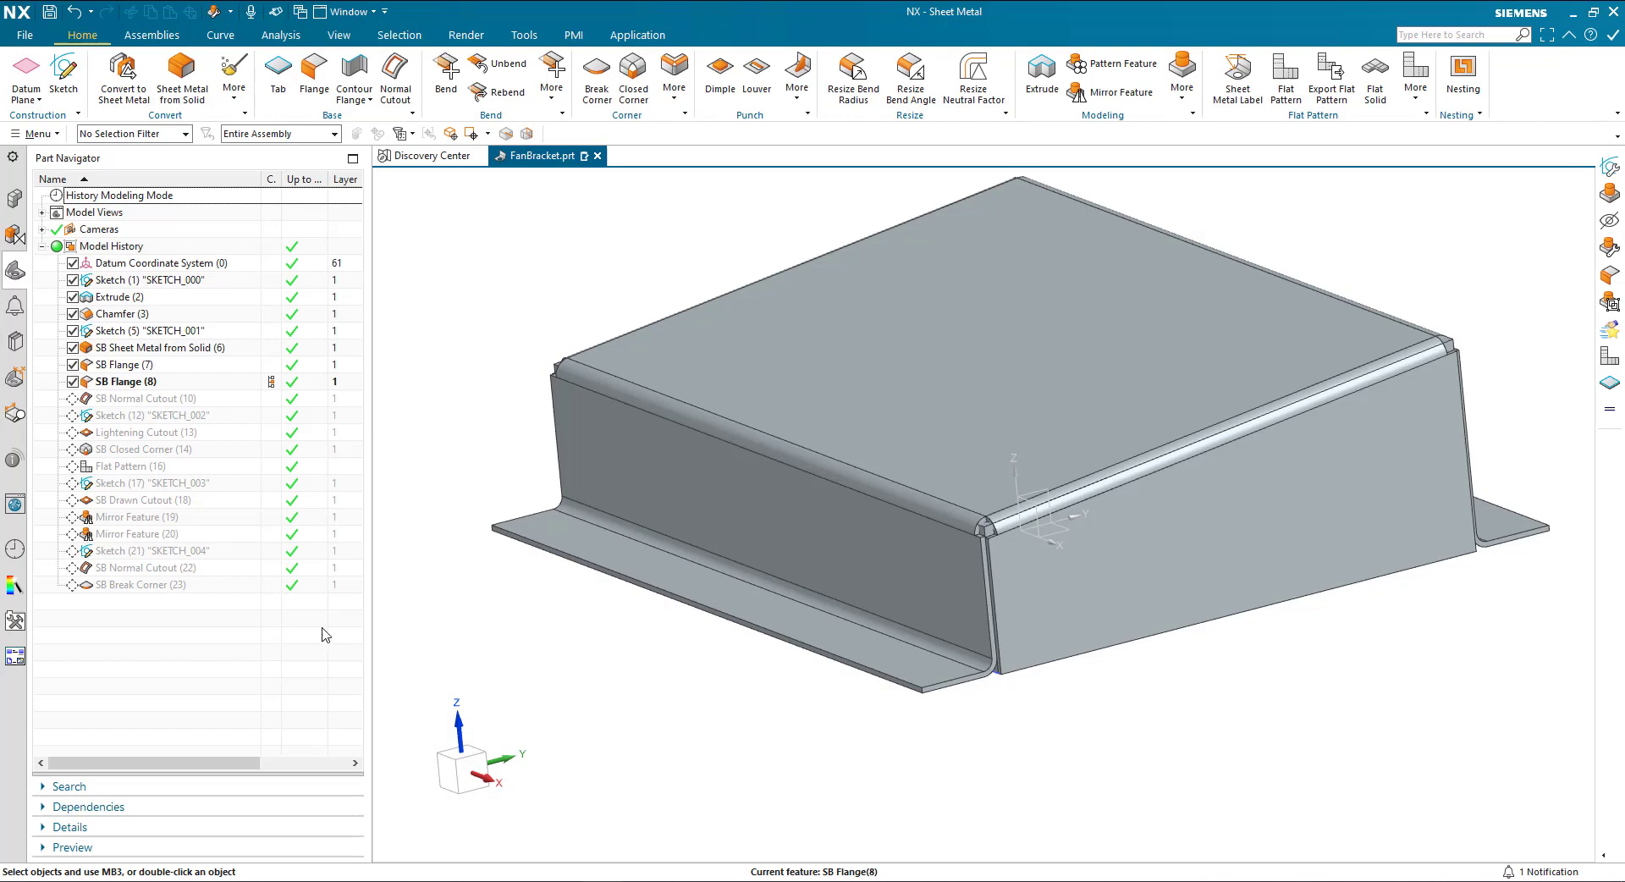
mouse_move(263, 409)
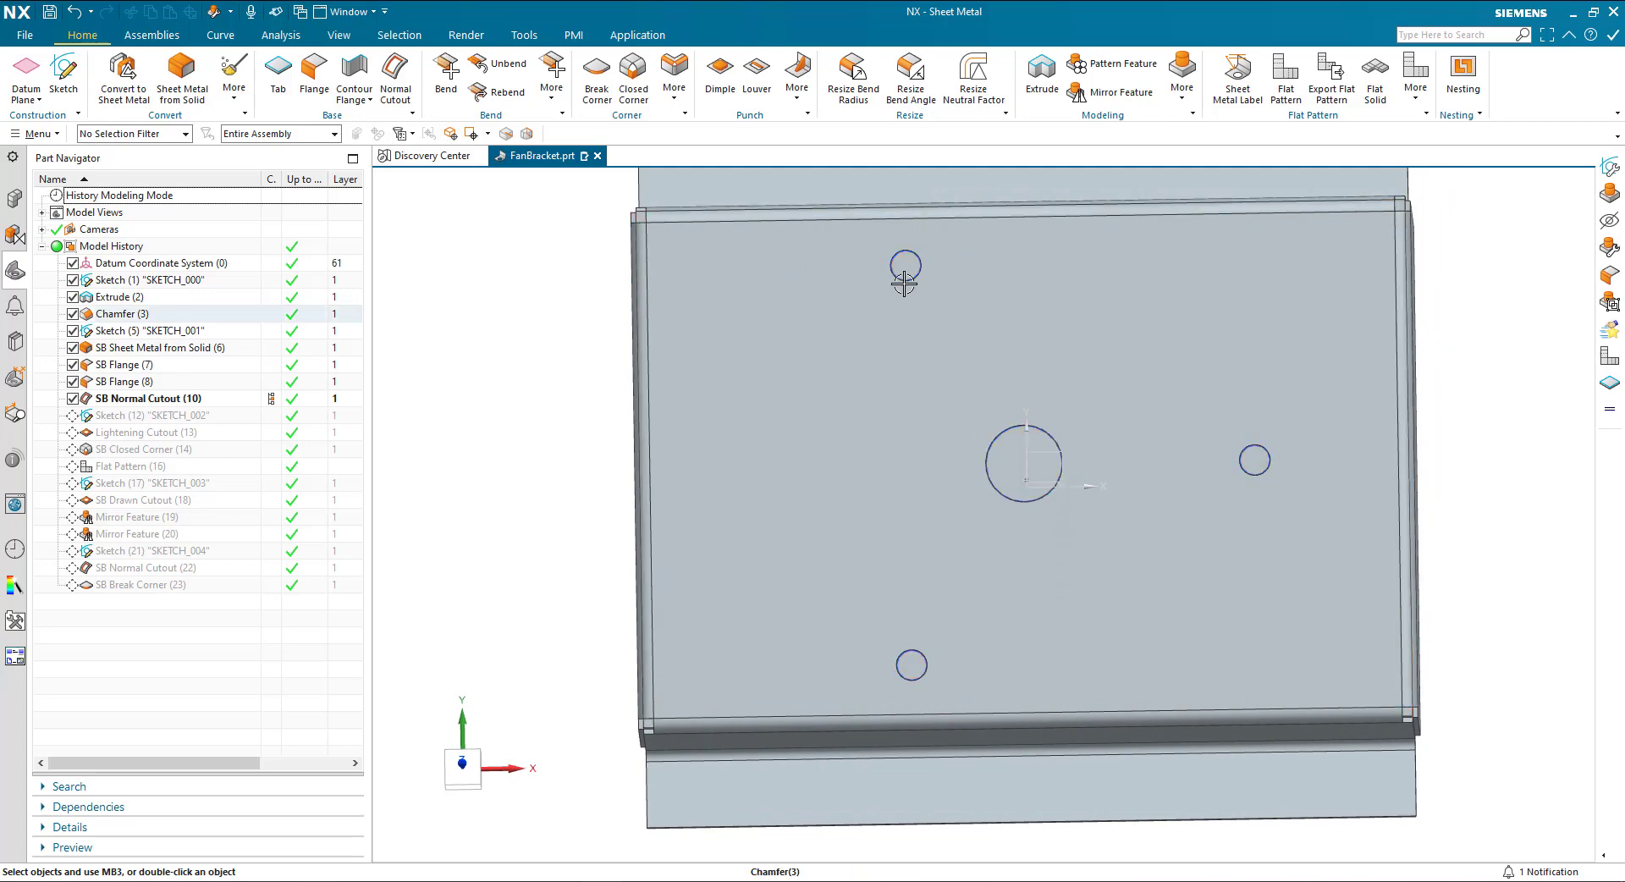
- Advance through the top-face sketch and lightening cutout to the closed corner feature
left_click(153, 330)
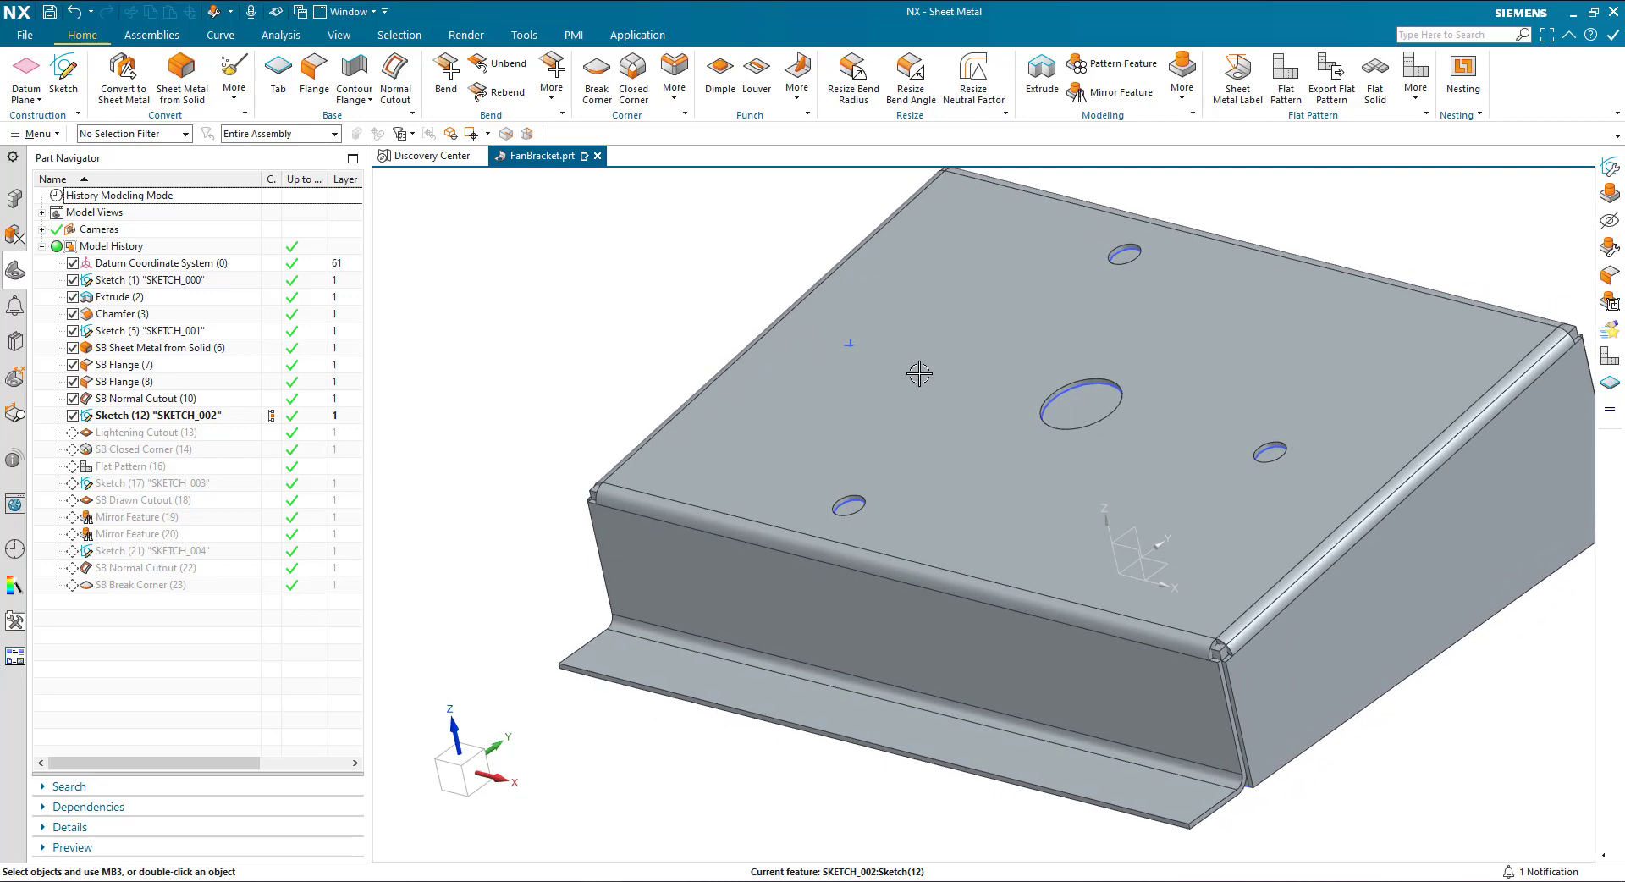
mouse_move(866, 362)
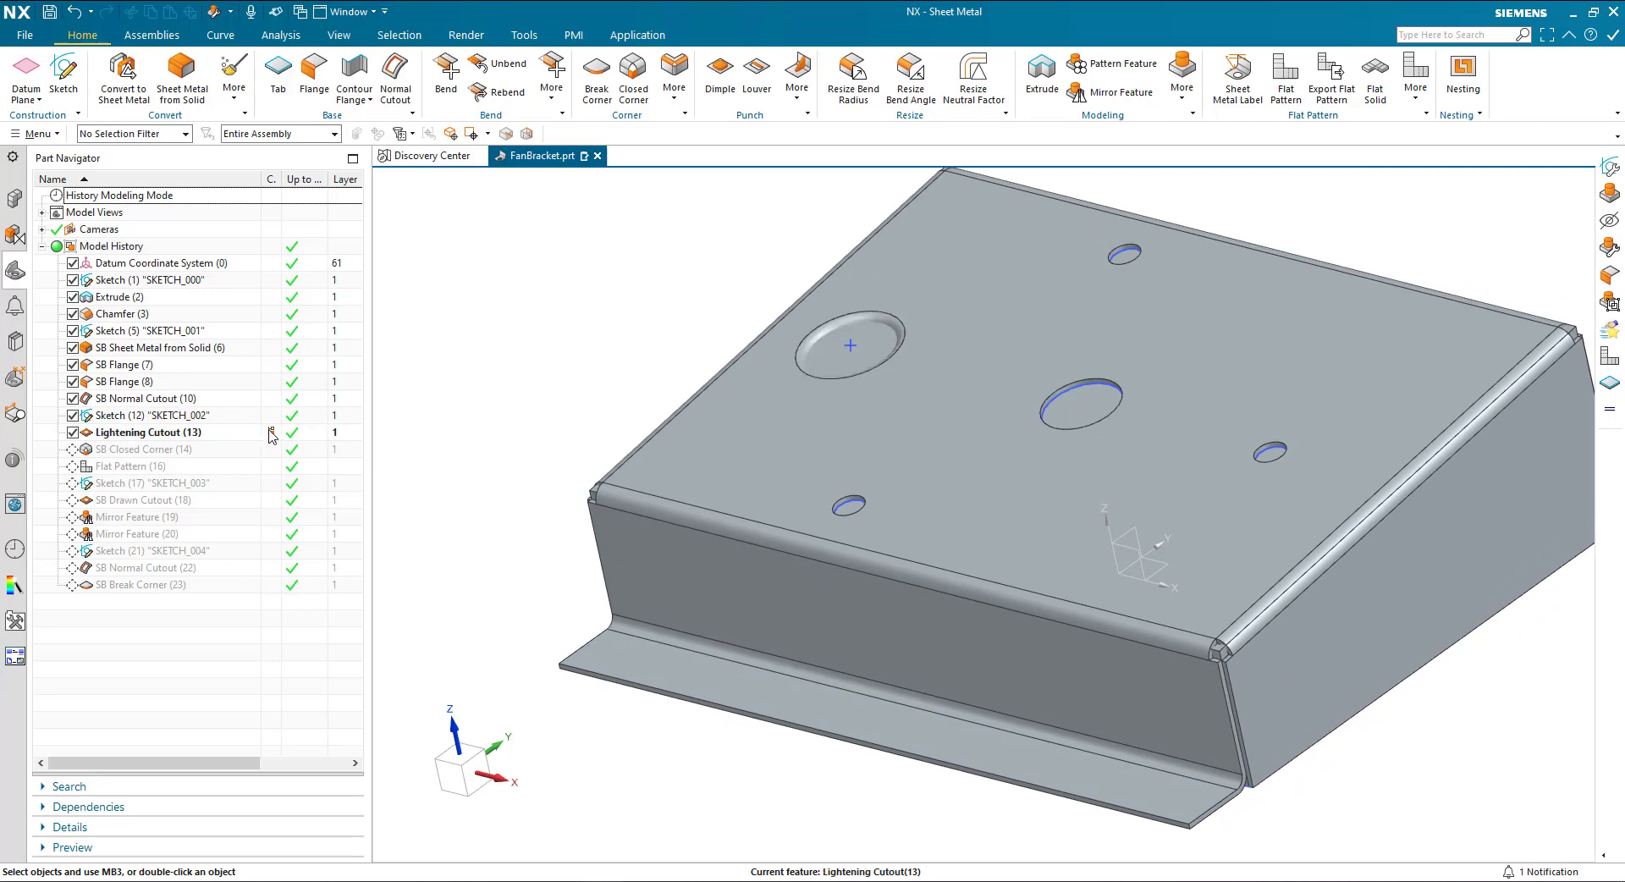
mouse_move(126, 300)
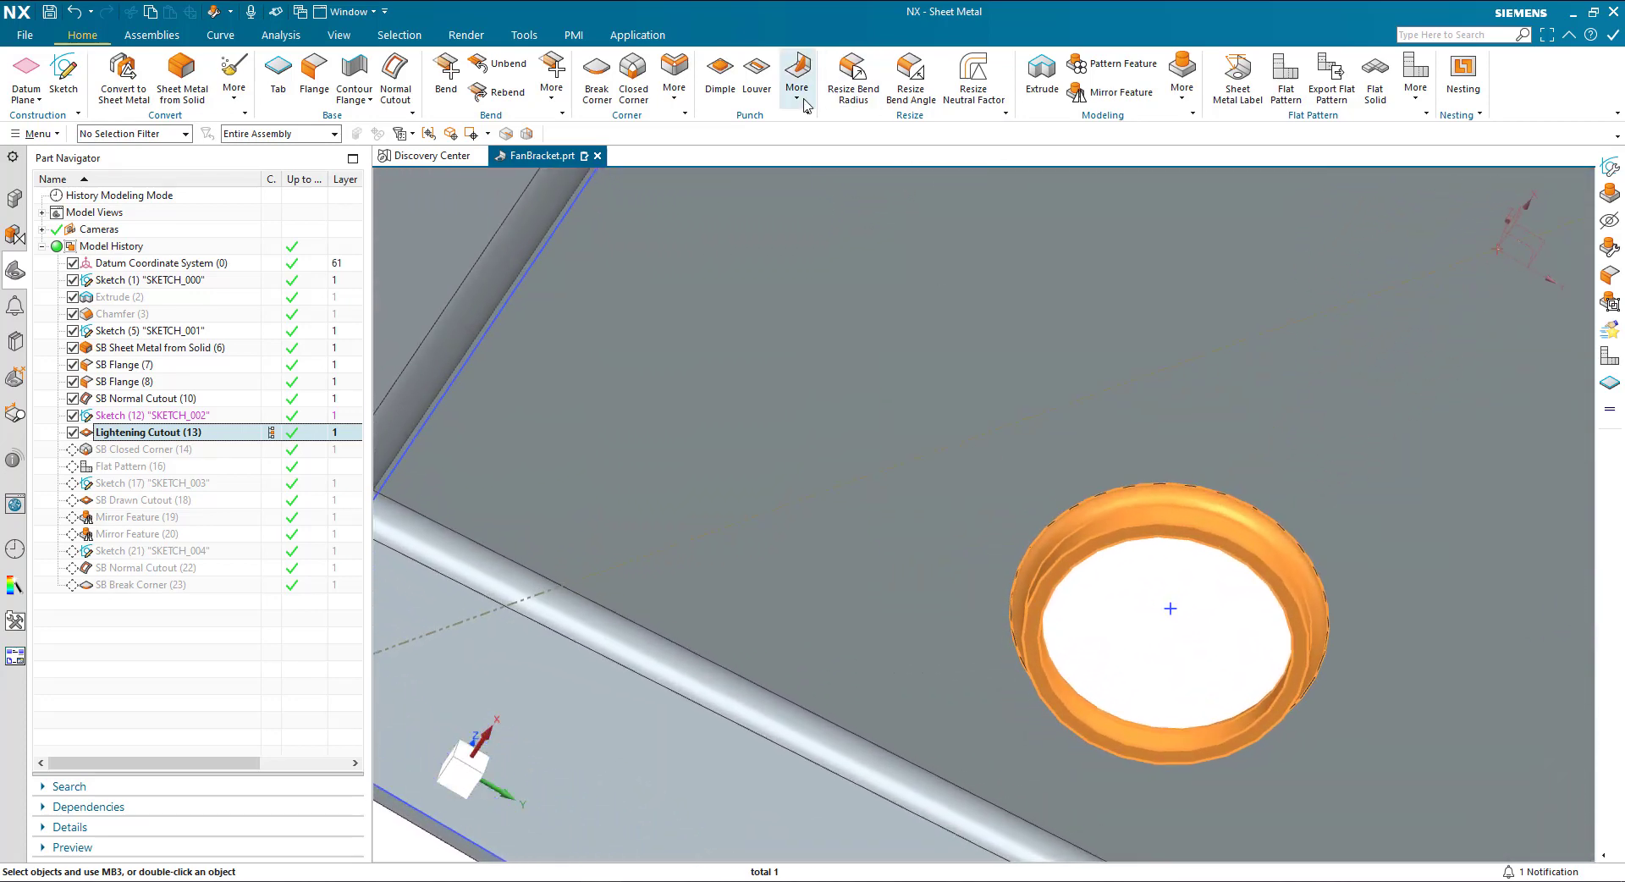
left_click(797, 73)
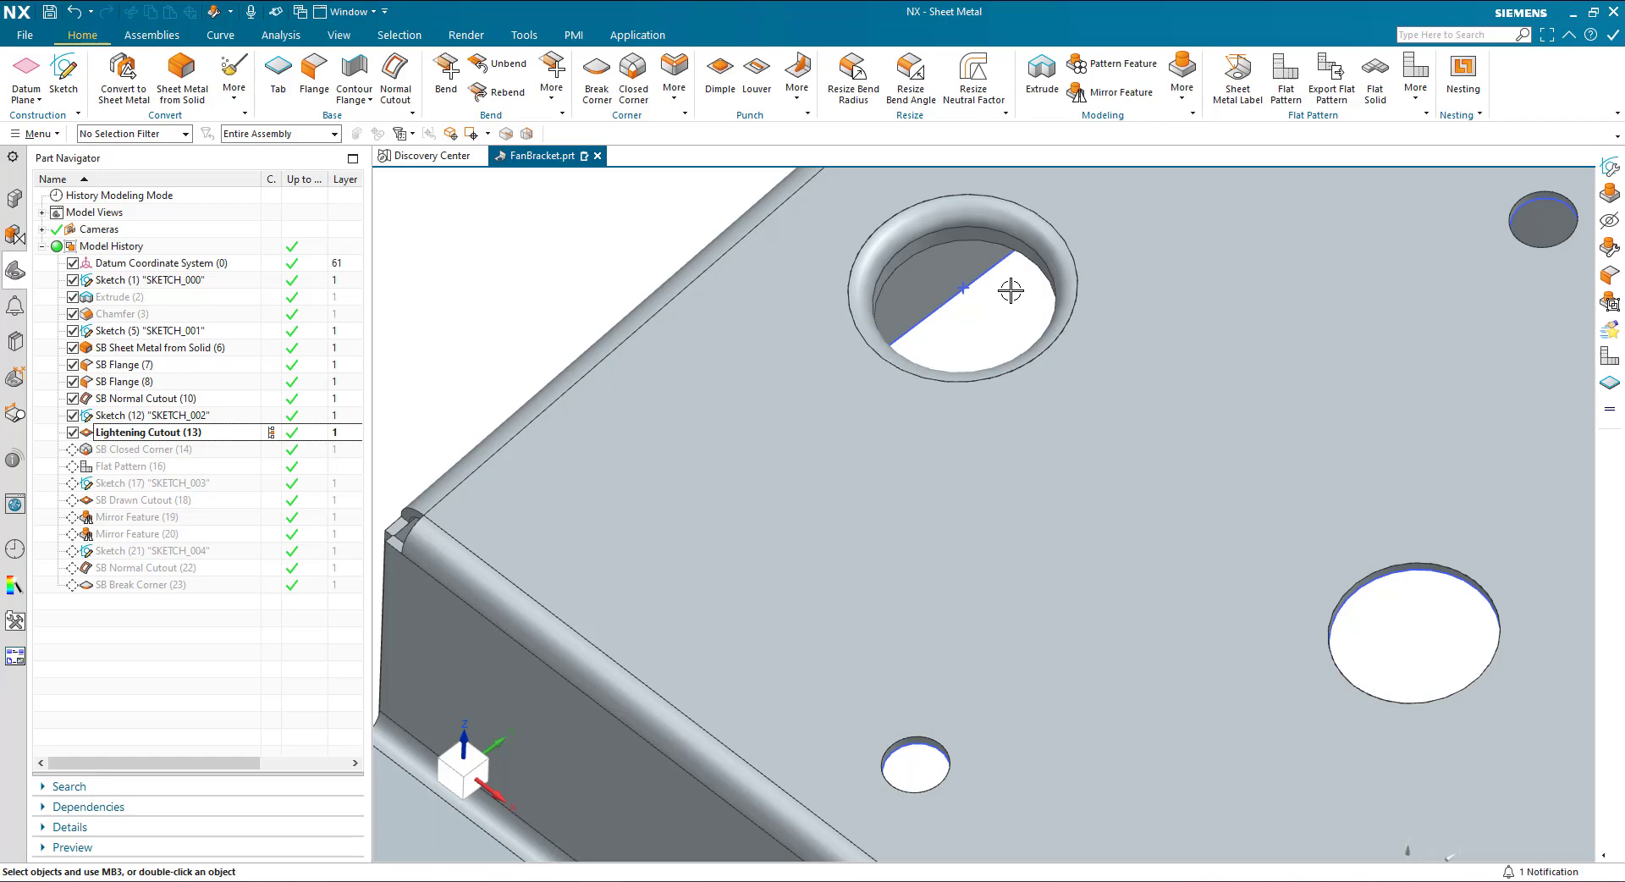
mouse_move(990, 323)
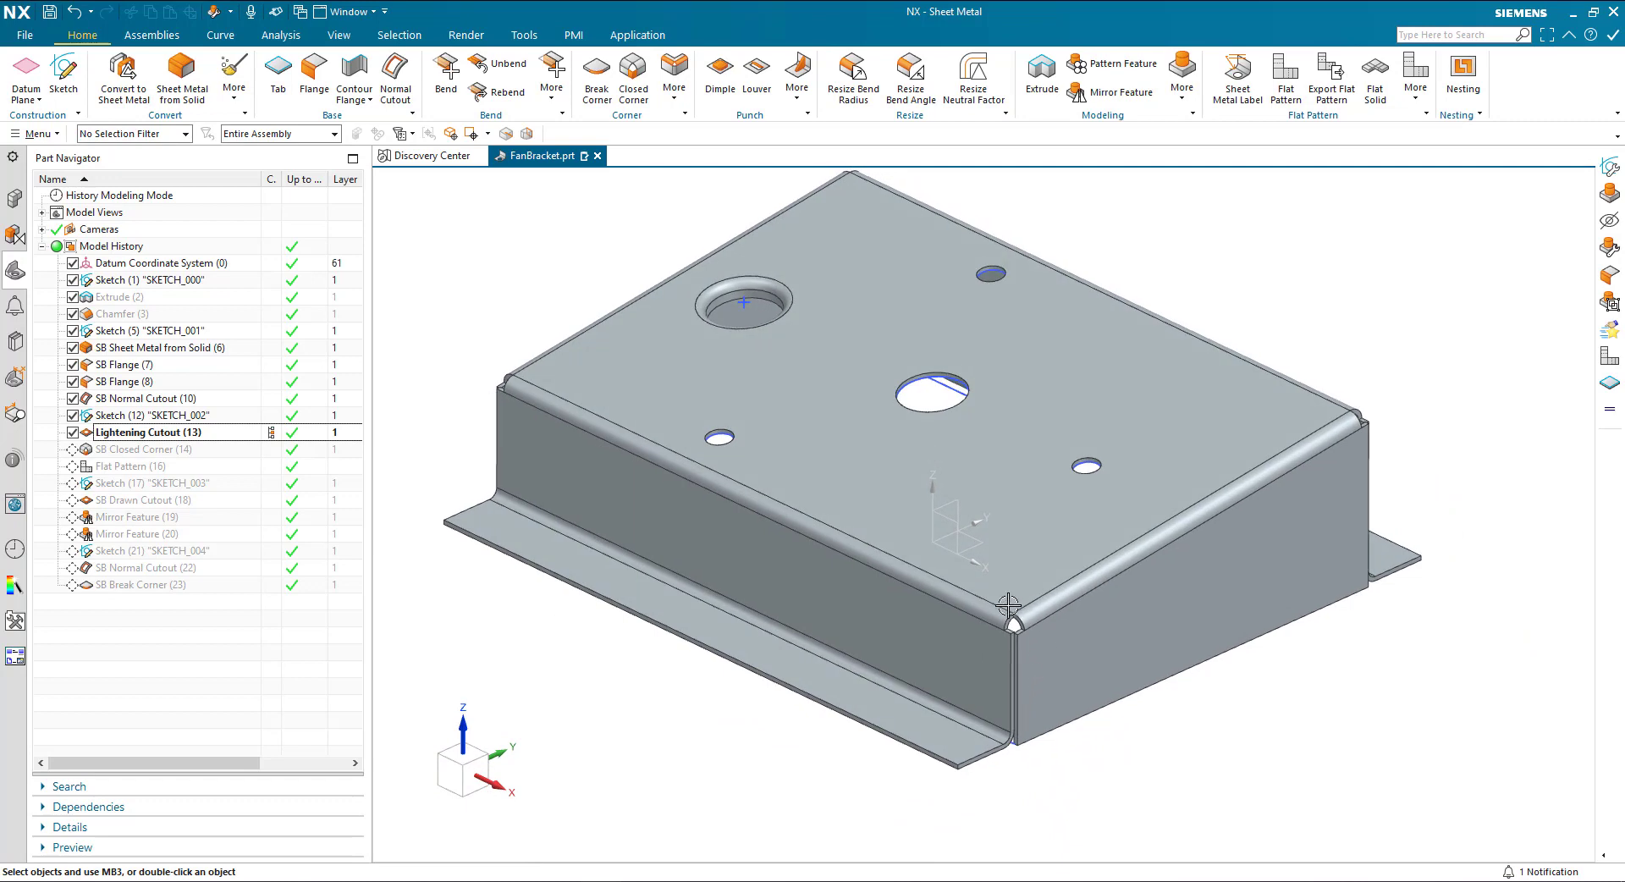
left_click(146, 449)
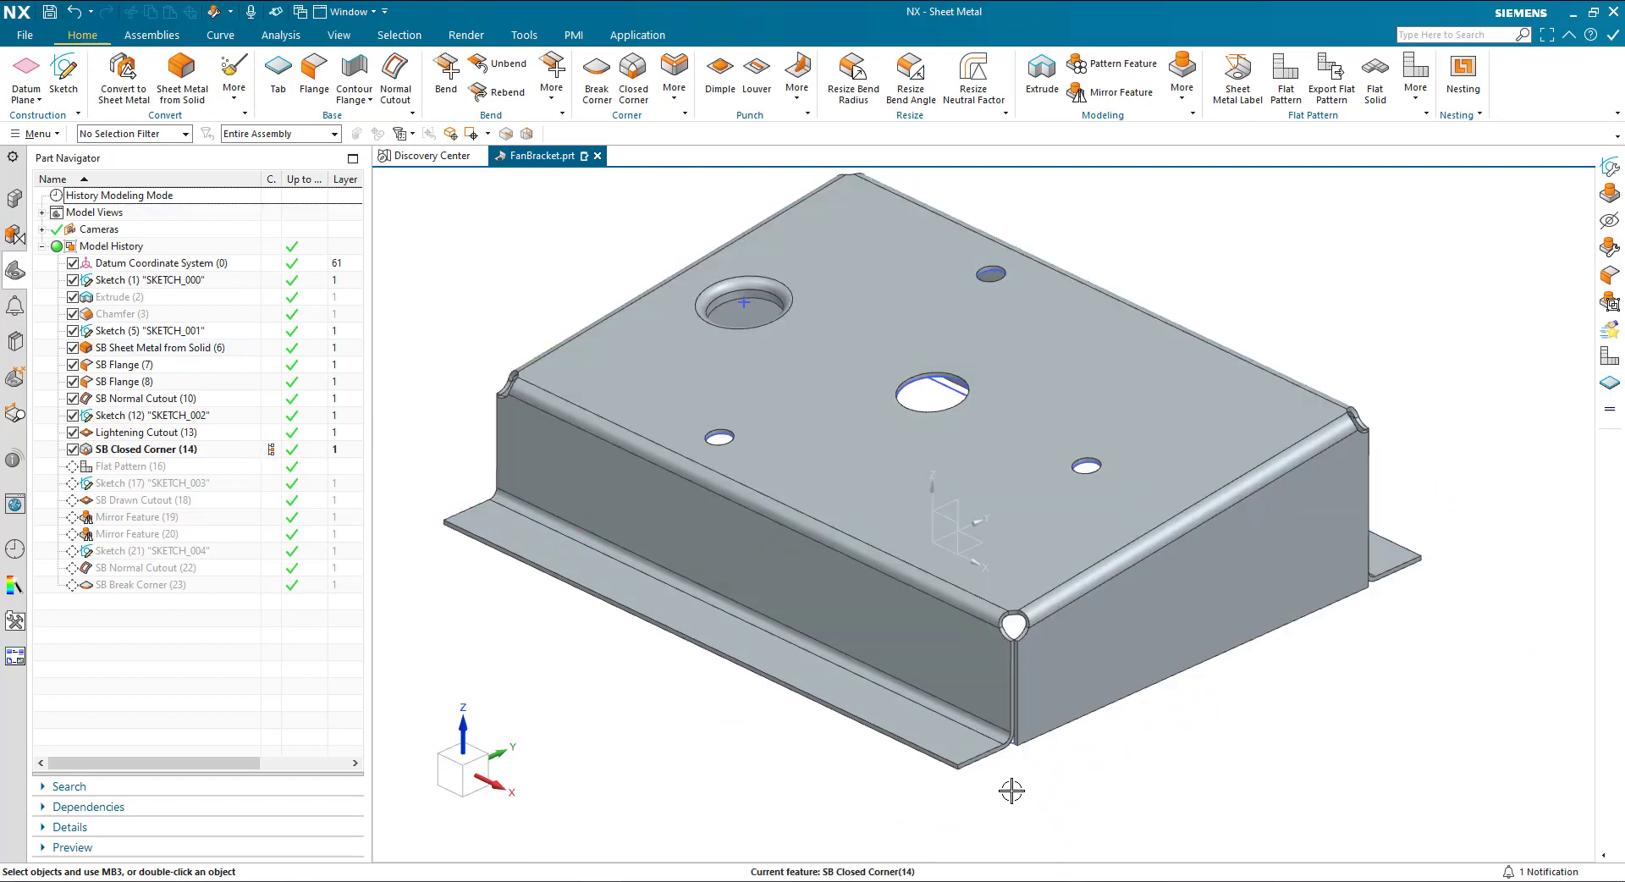
mouse_move(1054, 796)
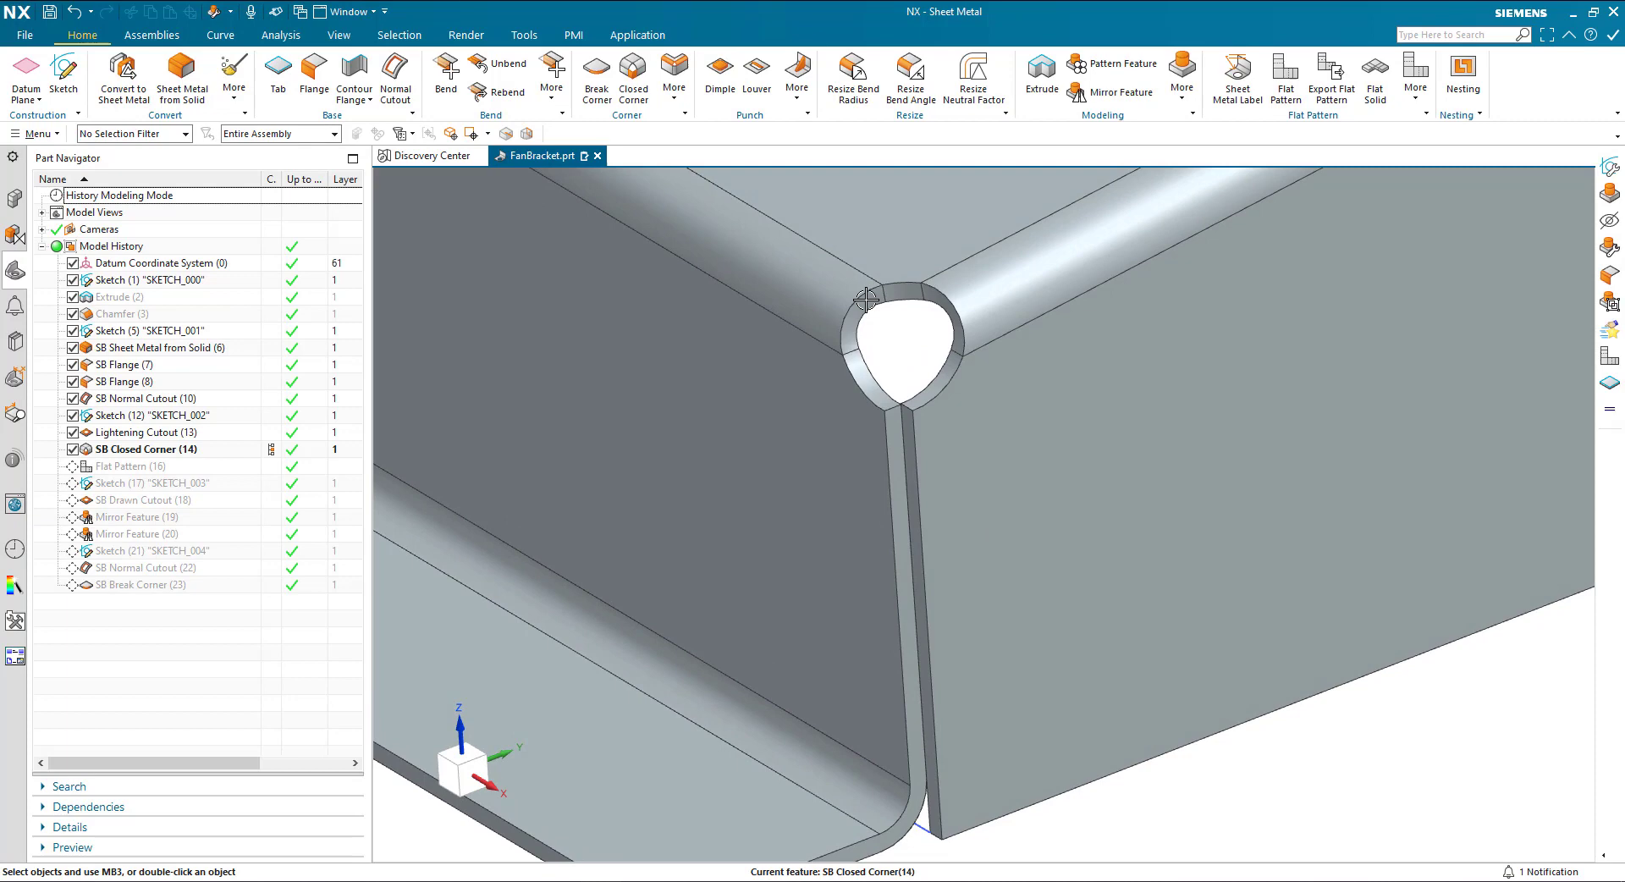
mouse_move(917, 349)
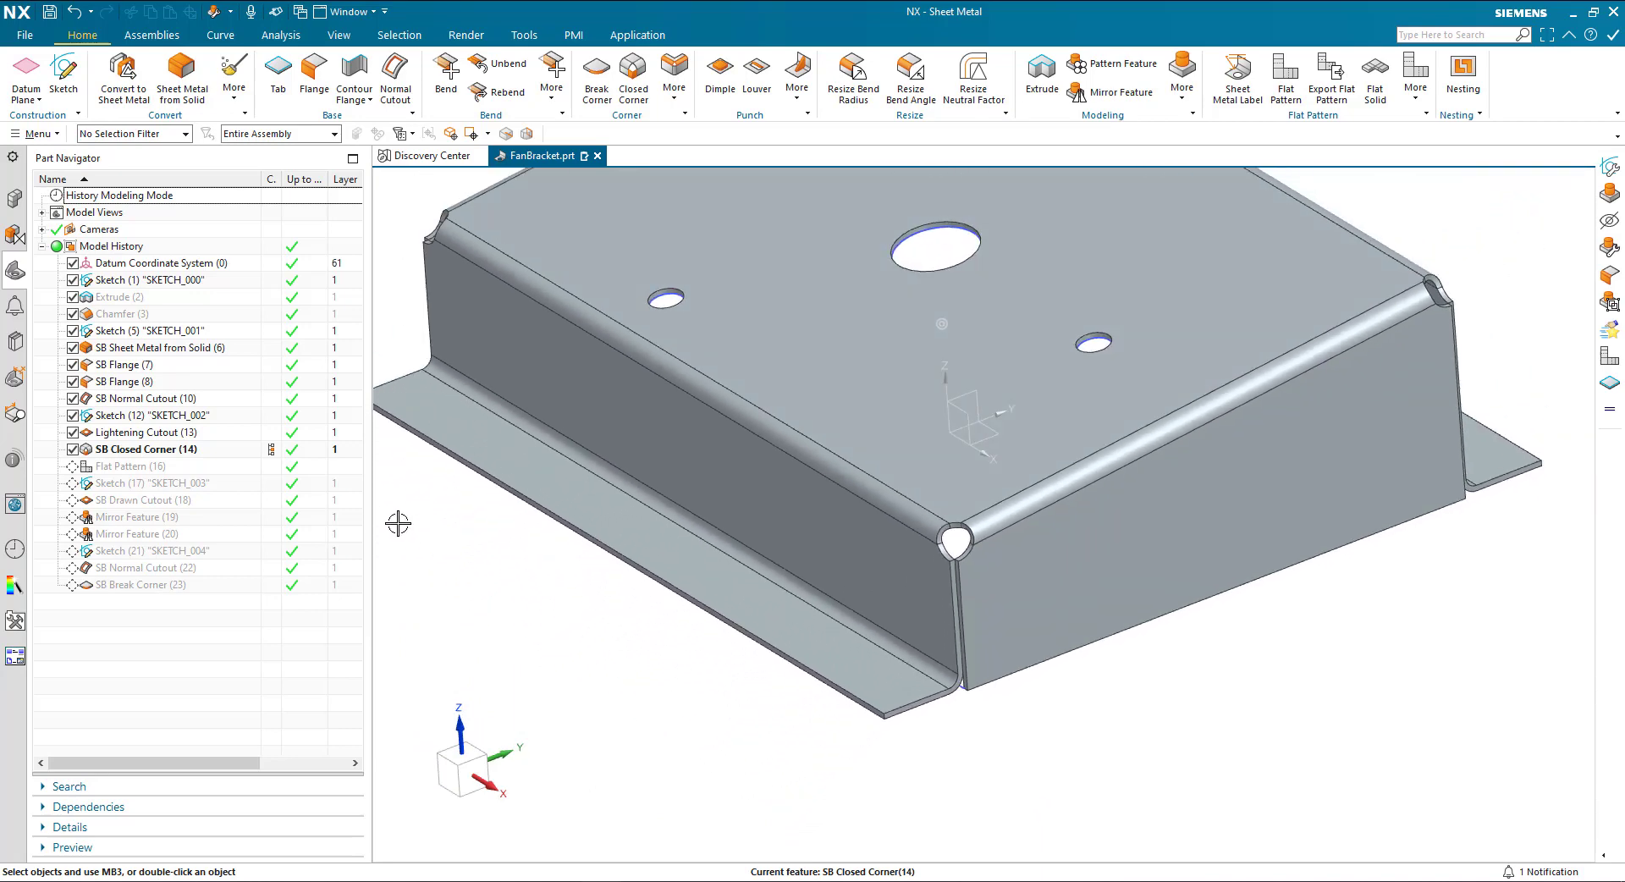
- Make the SB Closed Corner feature current to roll the history forward
left_click(146, 448)
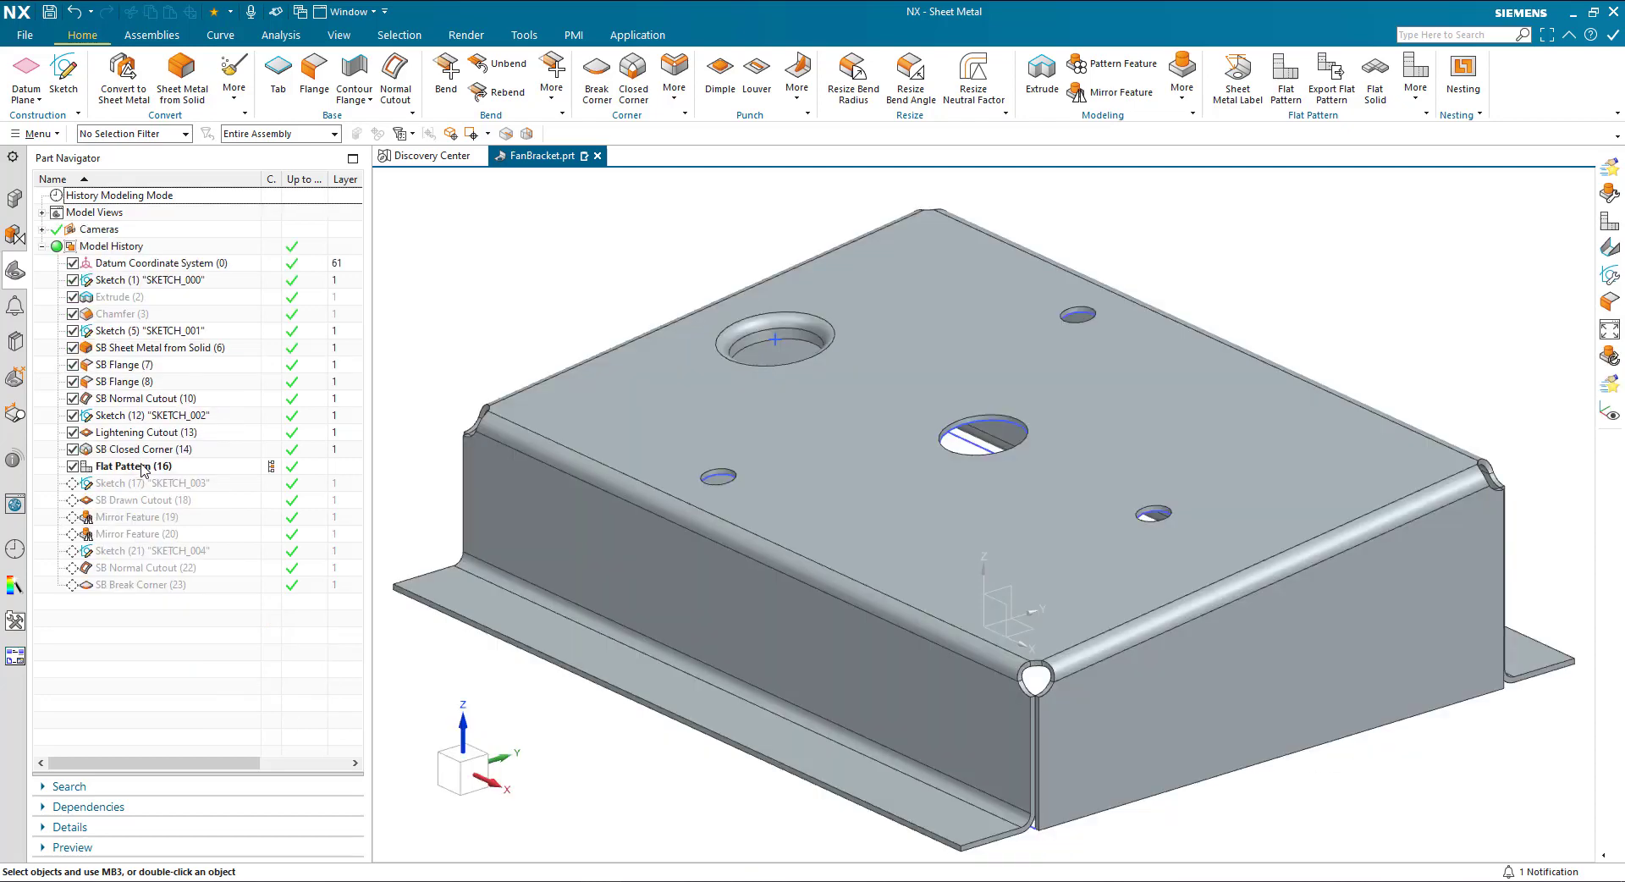
- Review the Flat Pattern feature dialog and cancel without changes
left_click(132, 466)
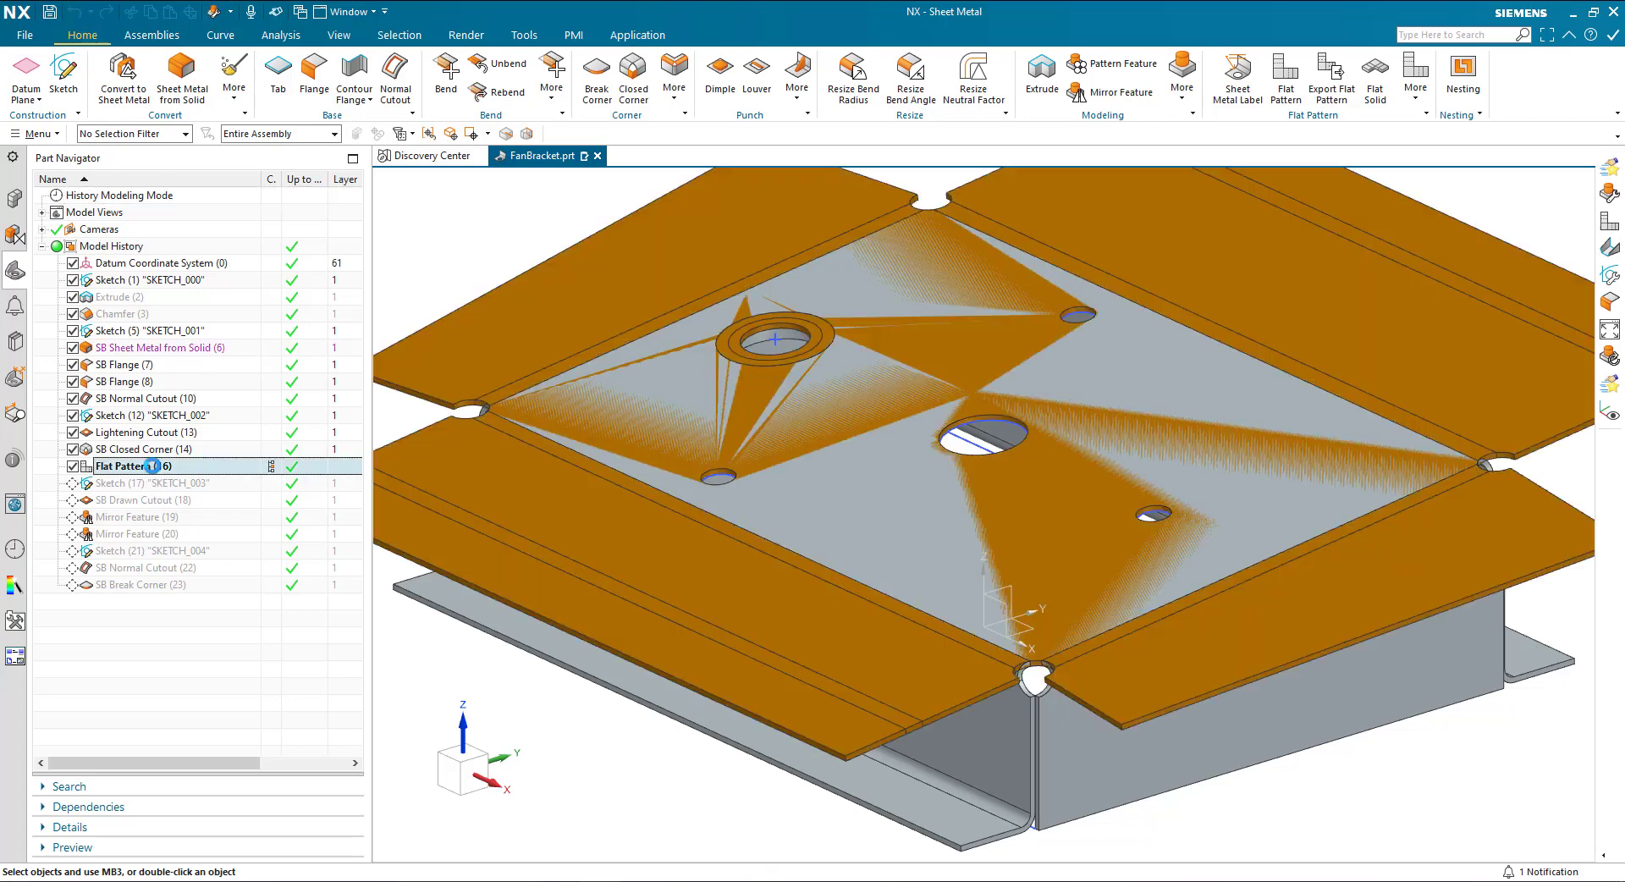
double_click(118, 466)
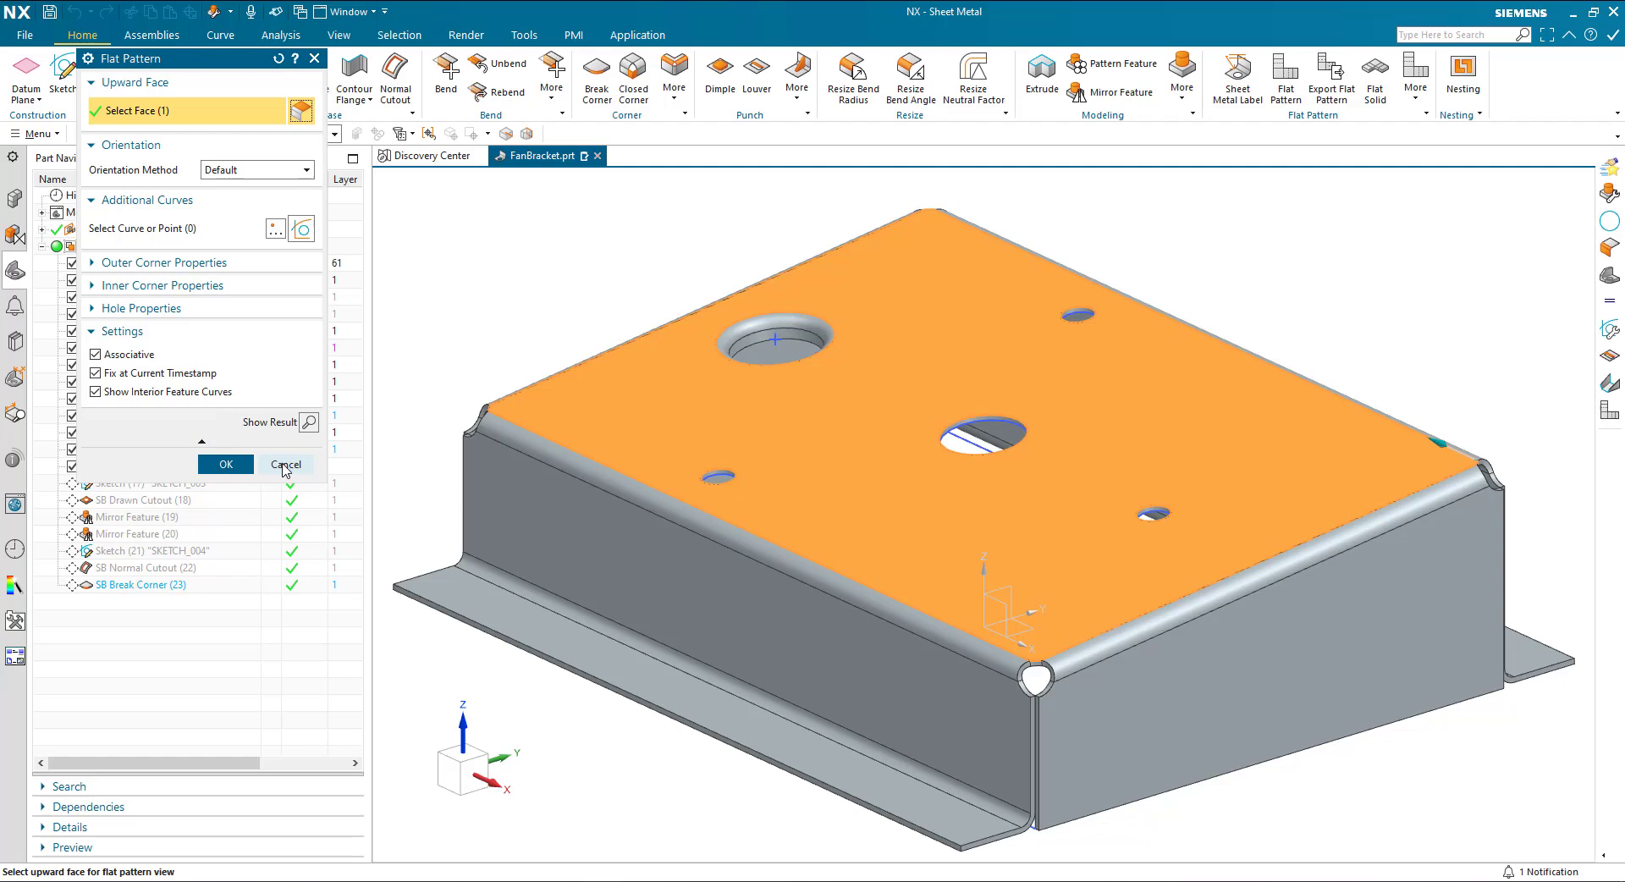
left_click(225, 464)
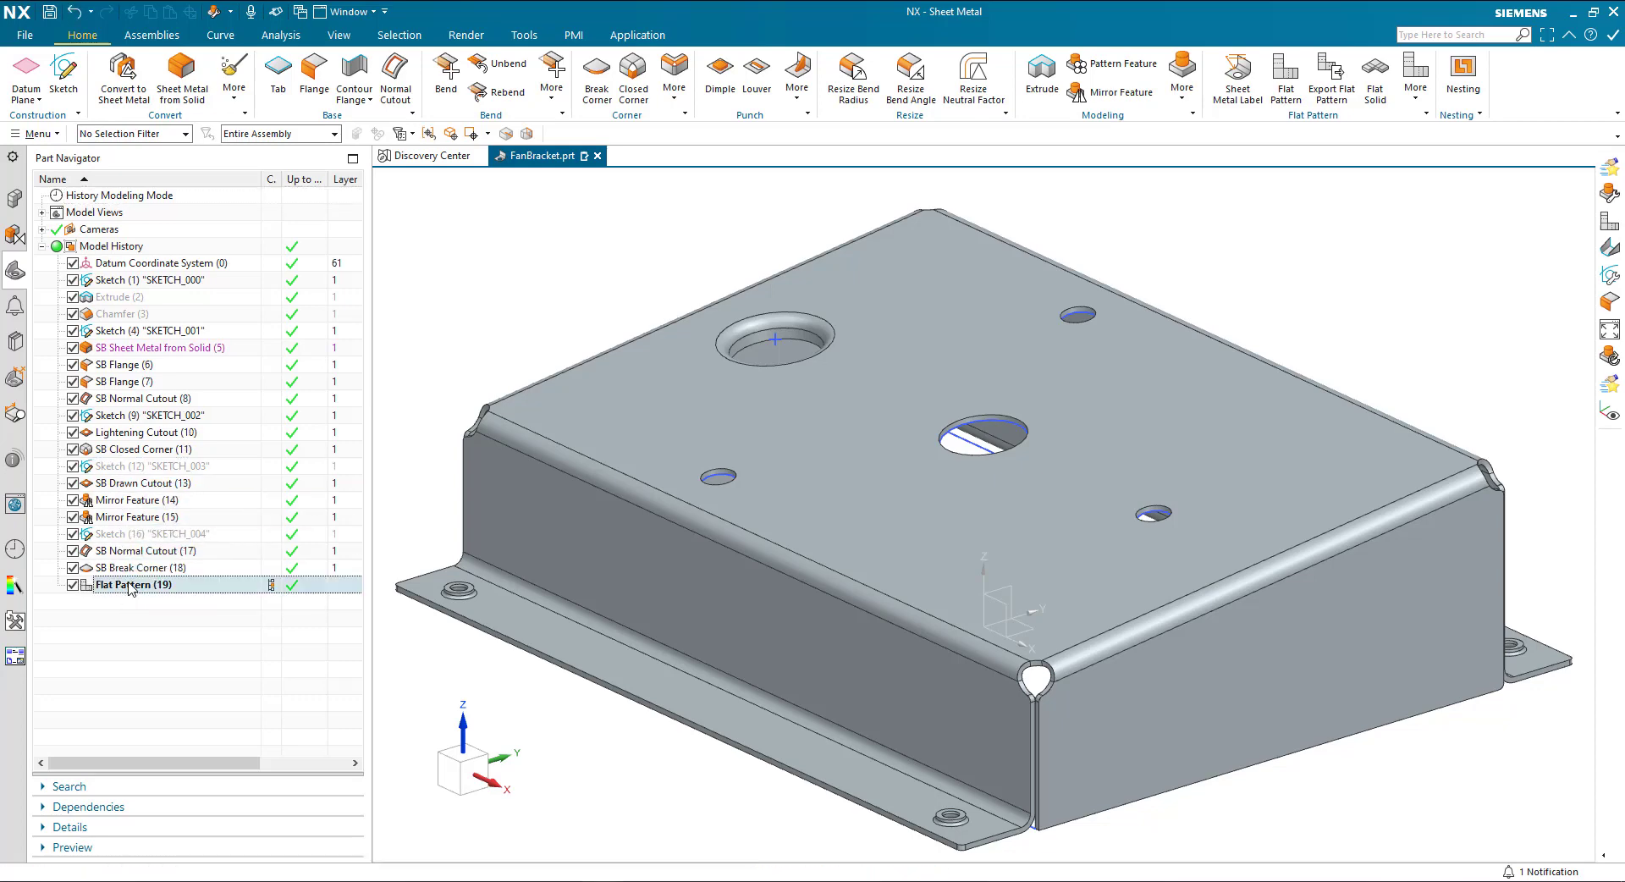
- Make the SKETCH_003 sketch current, right after the closed corner
double_click(132, 584)
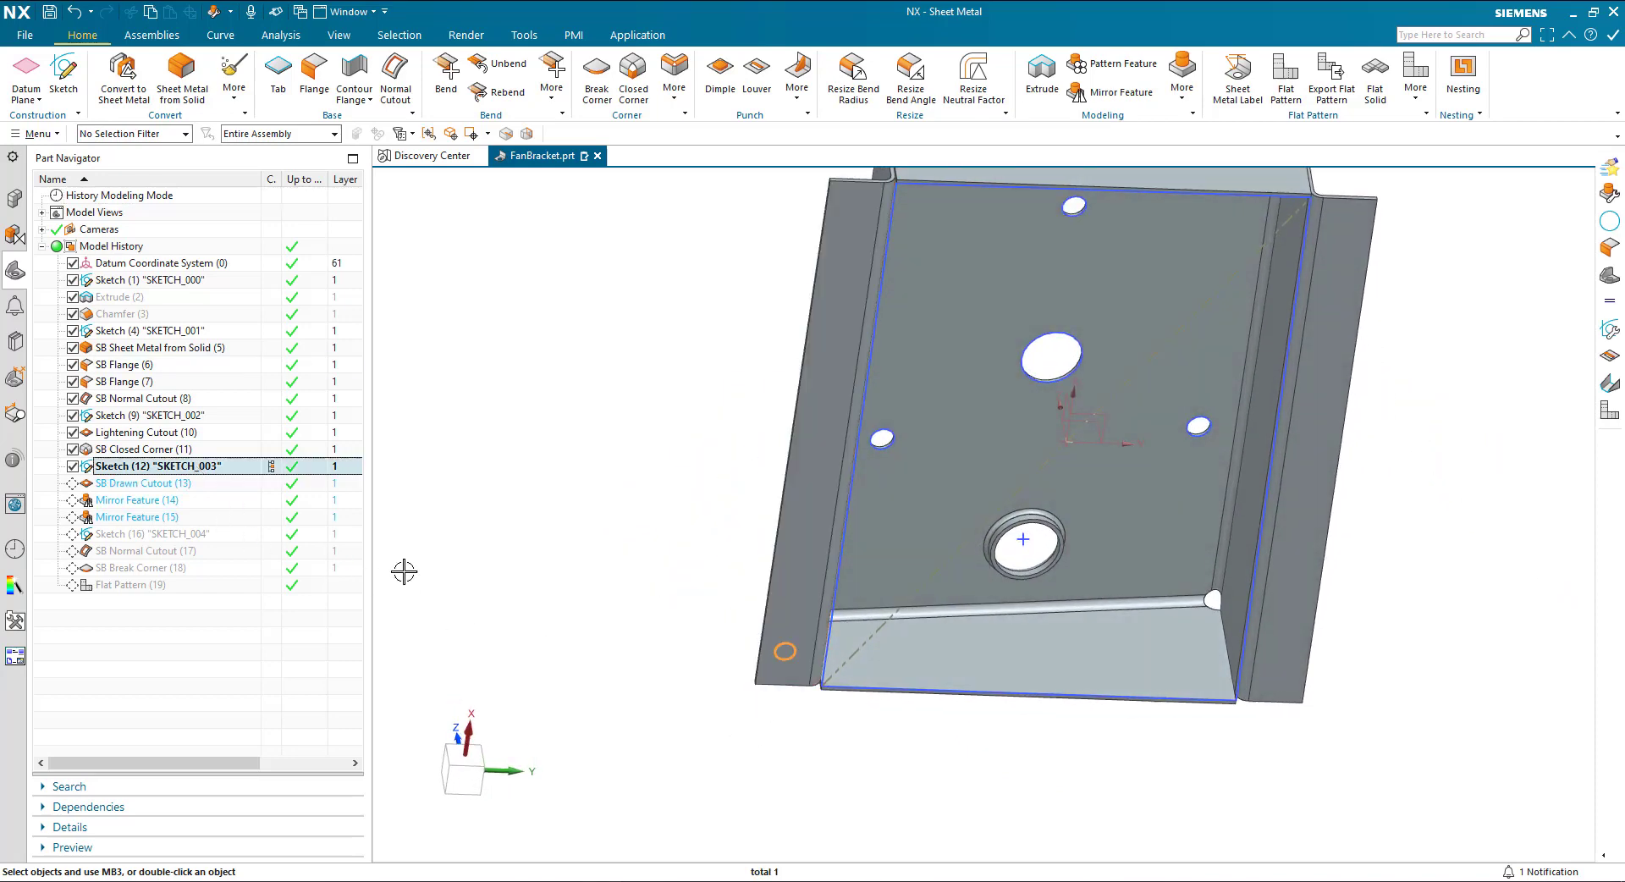
mouse_move(772, 733)
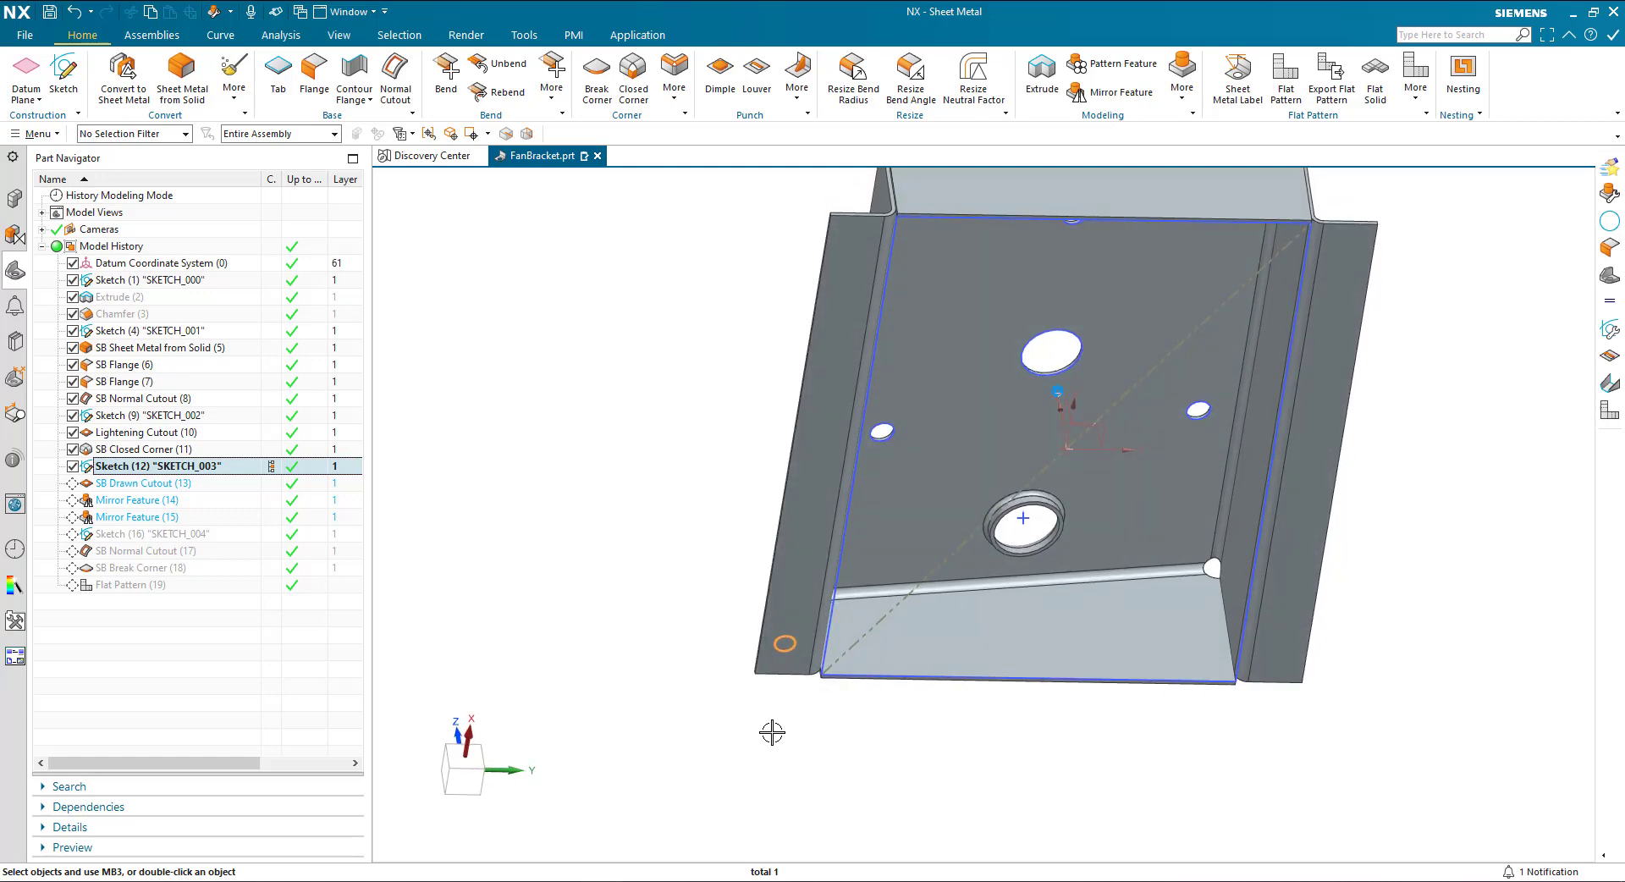
mouse_move(796, 702)
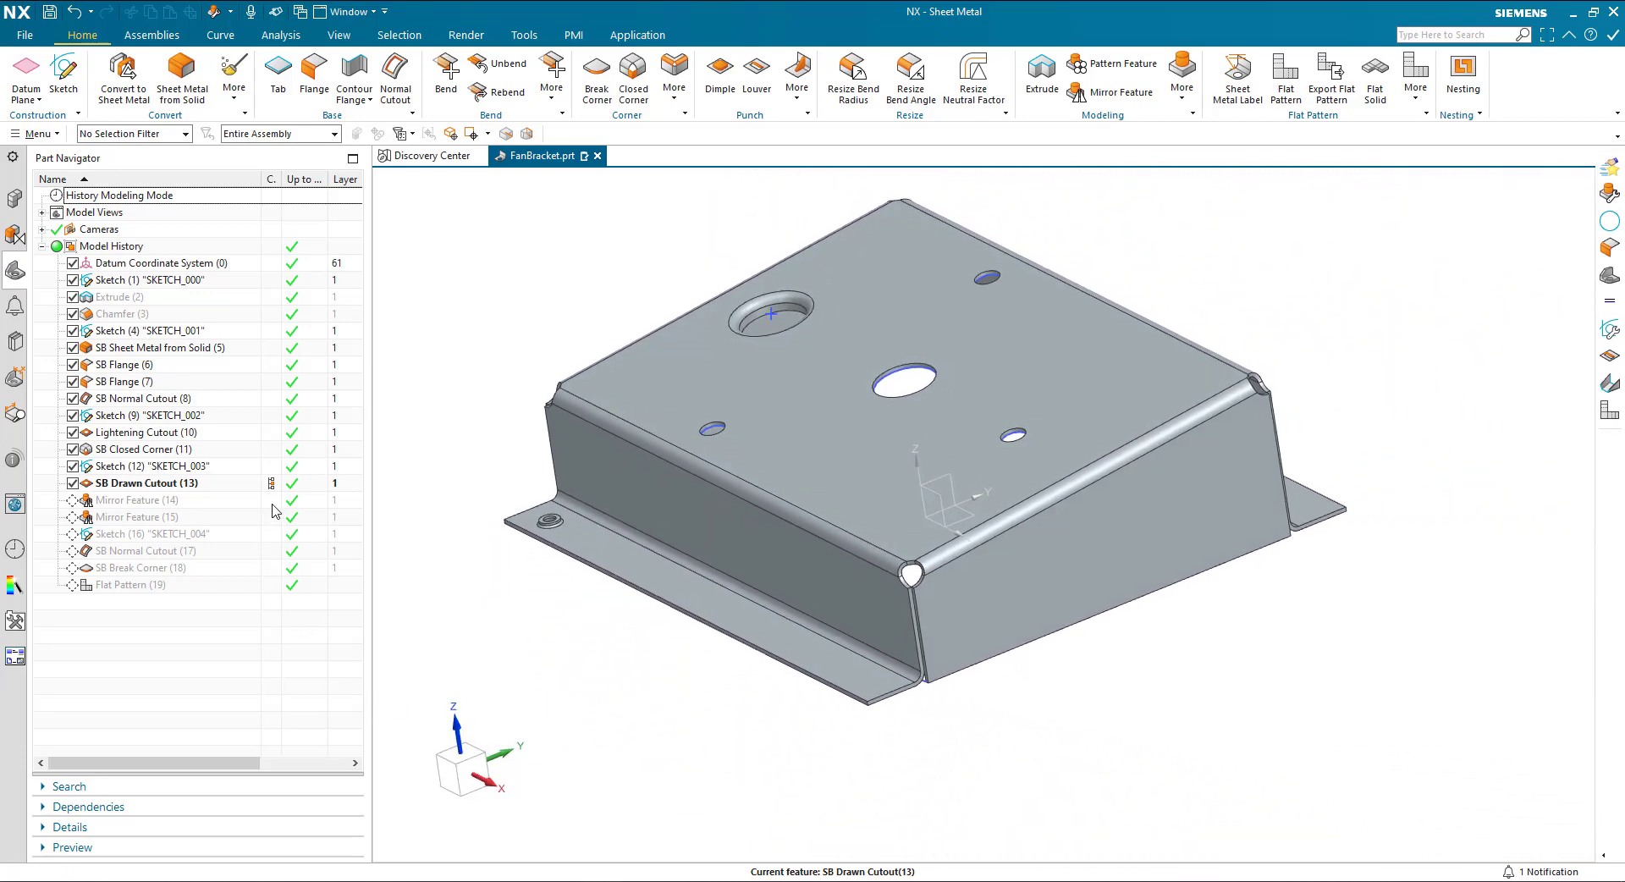
- Step forward to the second Normal Cutout with mirrored drawn cutouts active
left_click(135, 500)
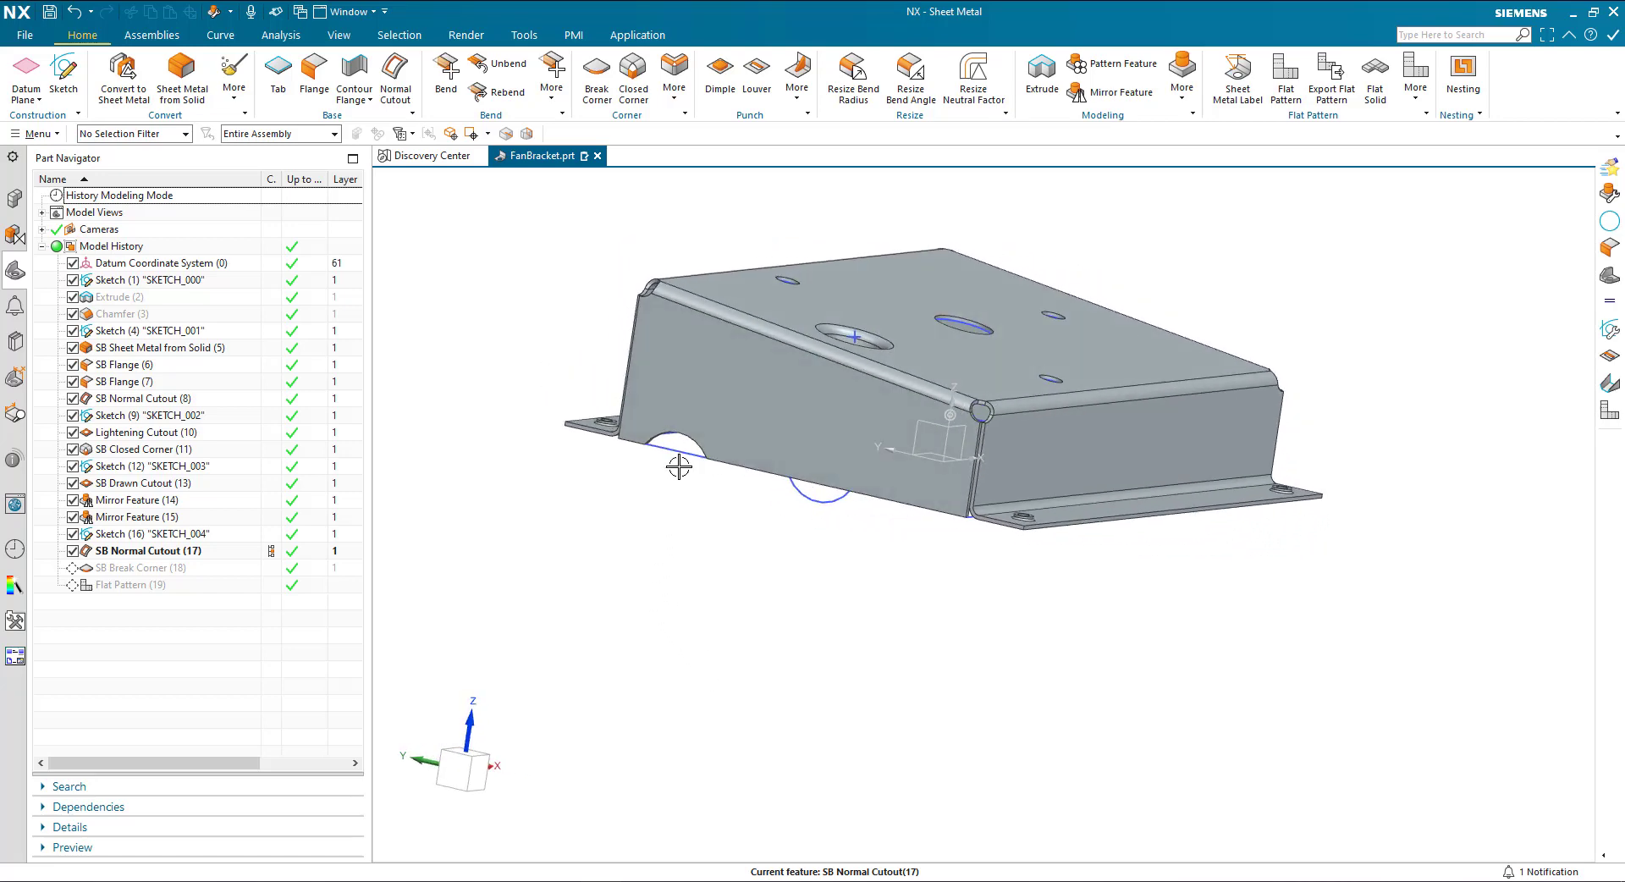
mouse_move(609, 537)
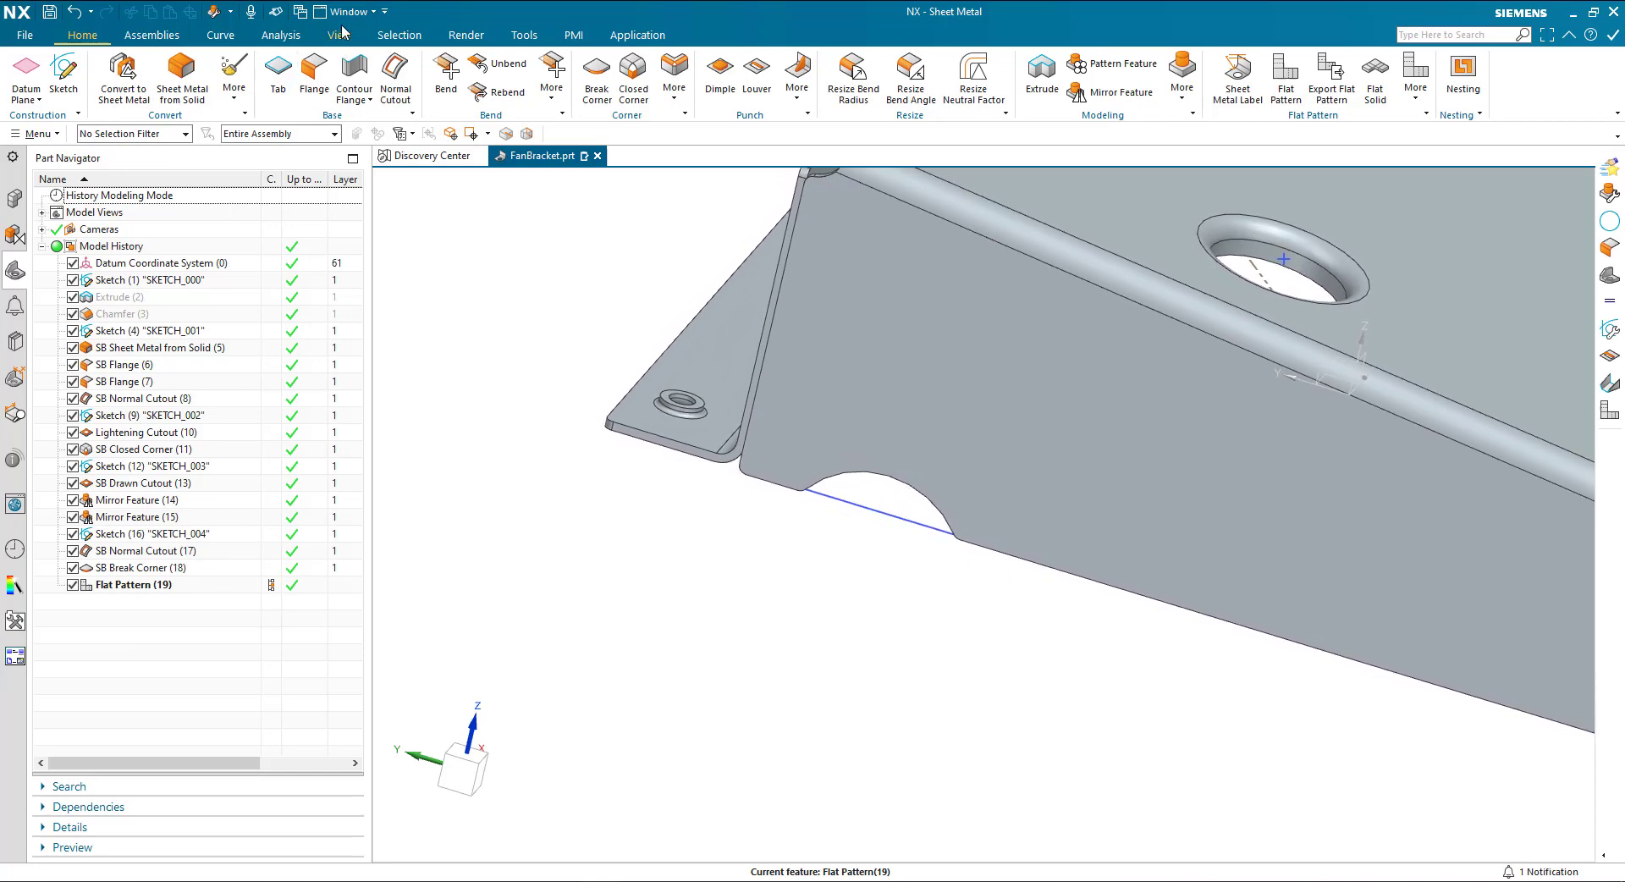
- Split the layout to show FLAT-PATTERN#1 beside the 3D bracket and collapse Model Views
left_click(679, 156)
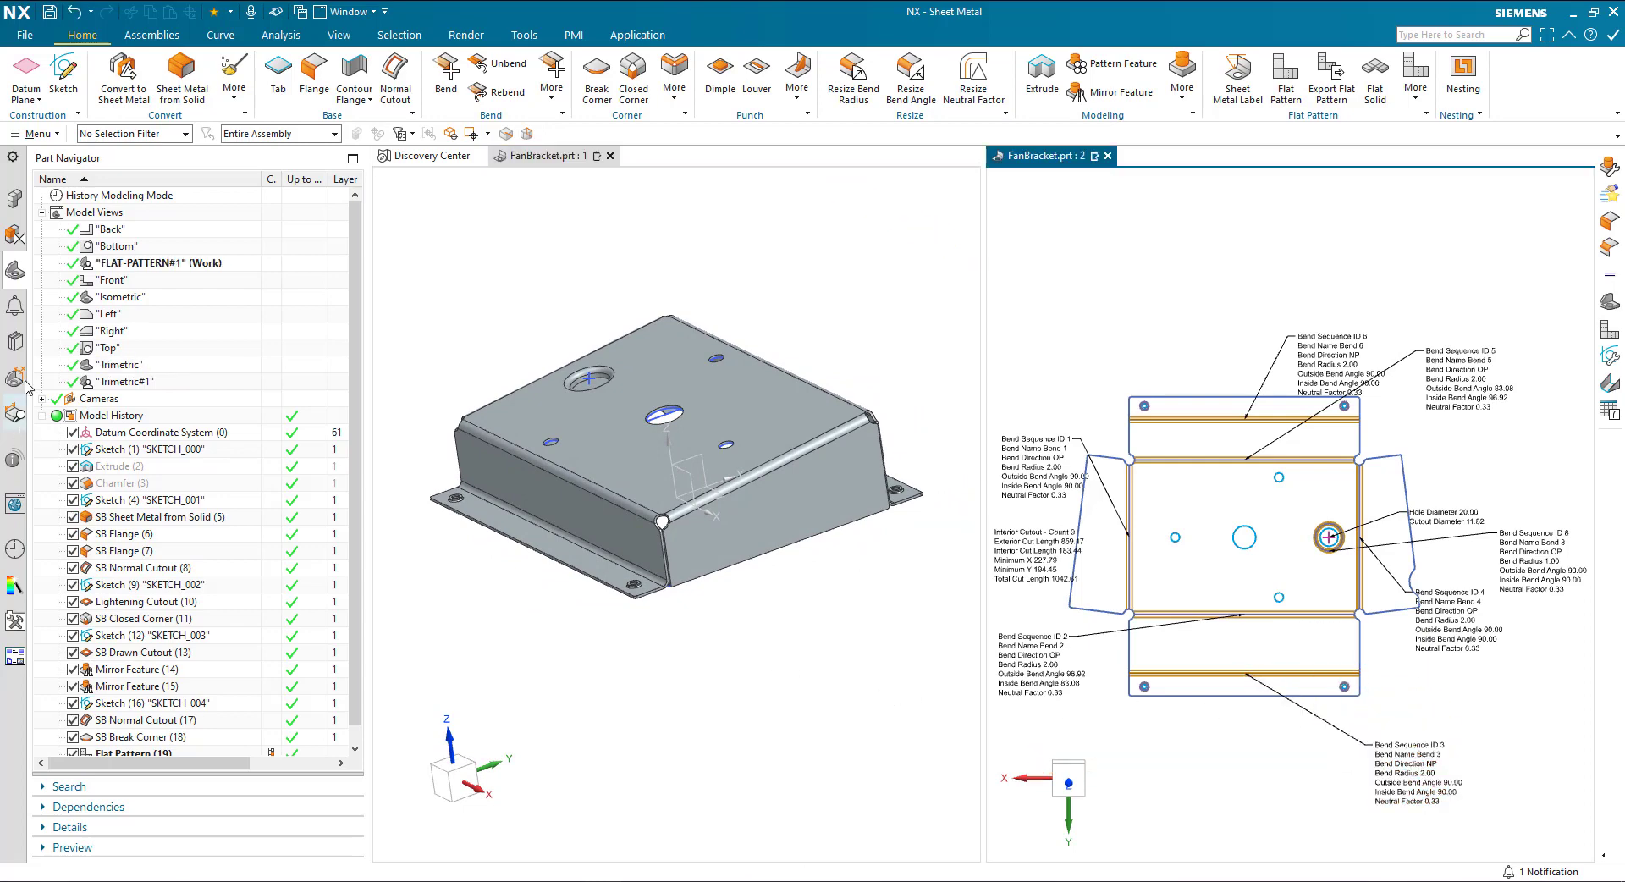
left_click(40, 213)
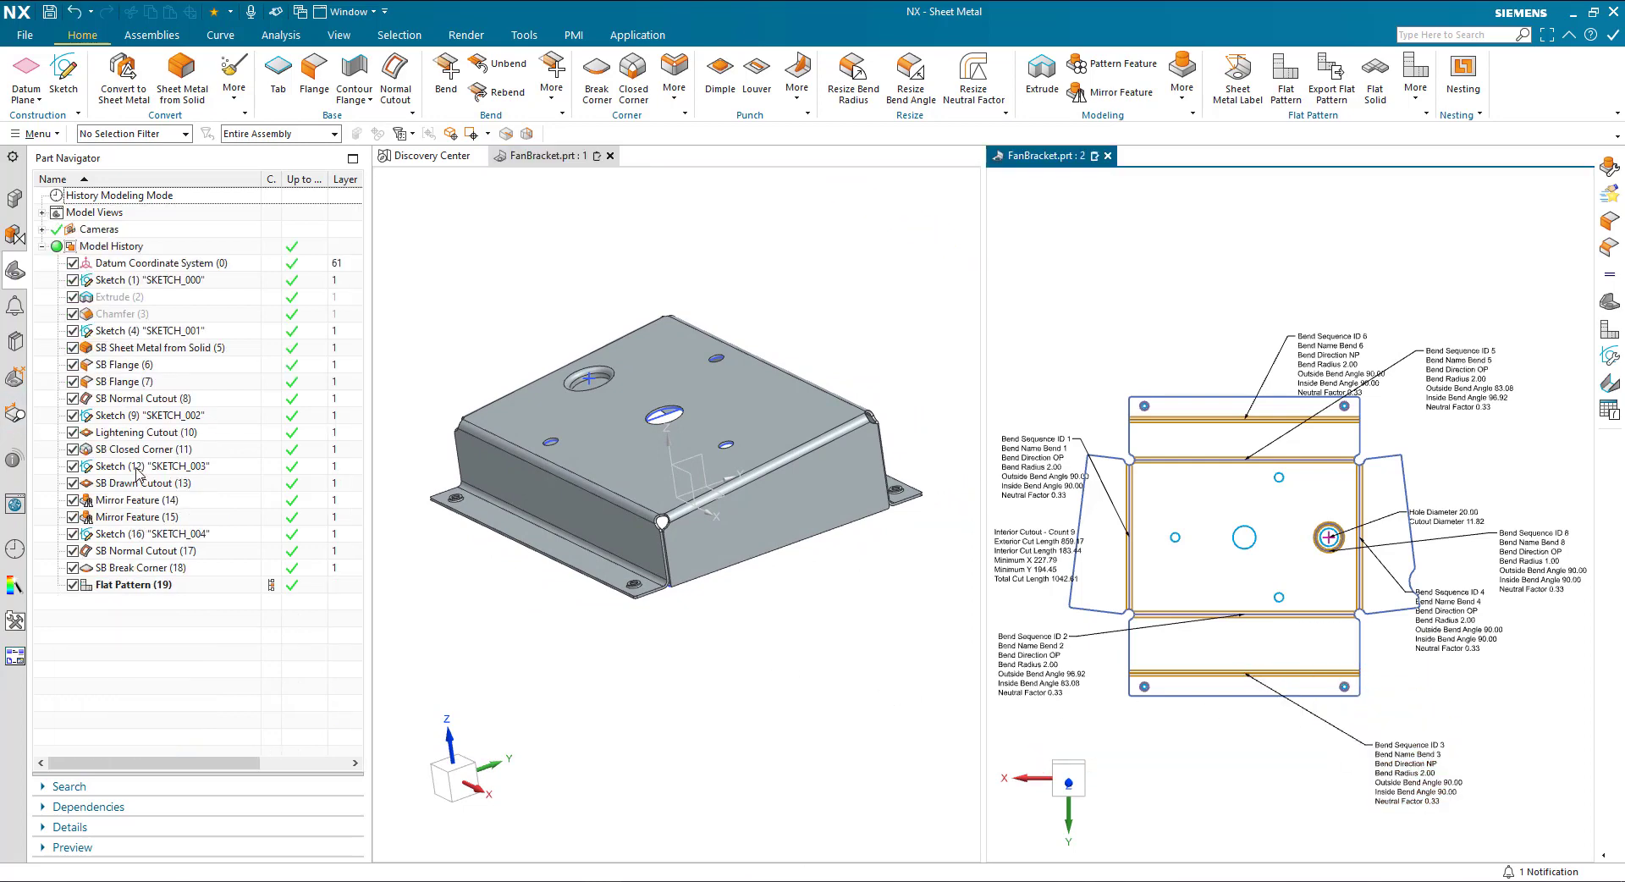
mouse_move(689, 459)
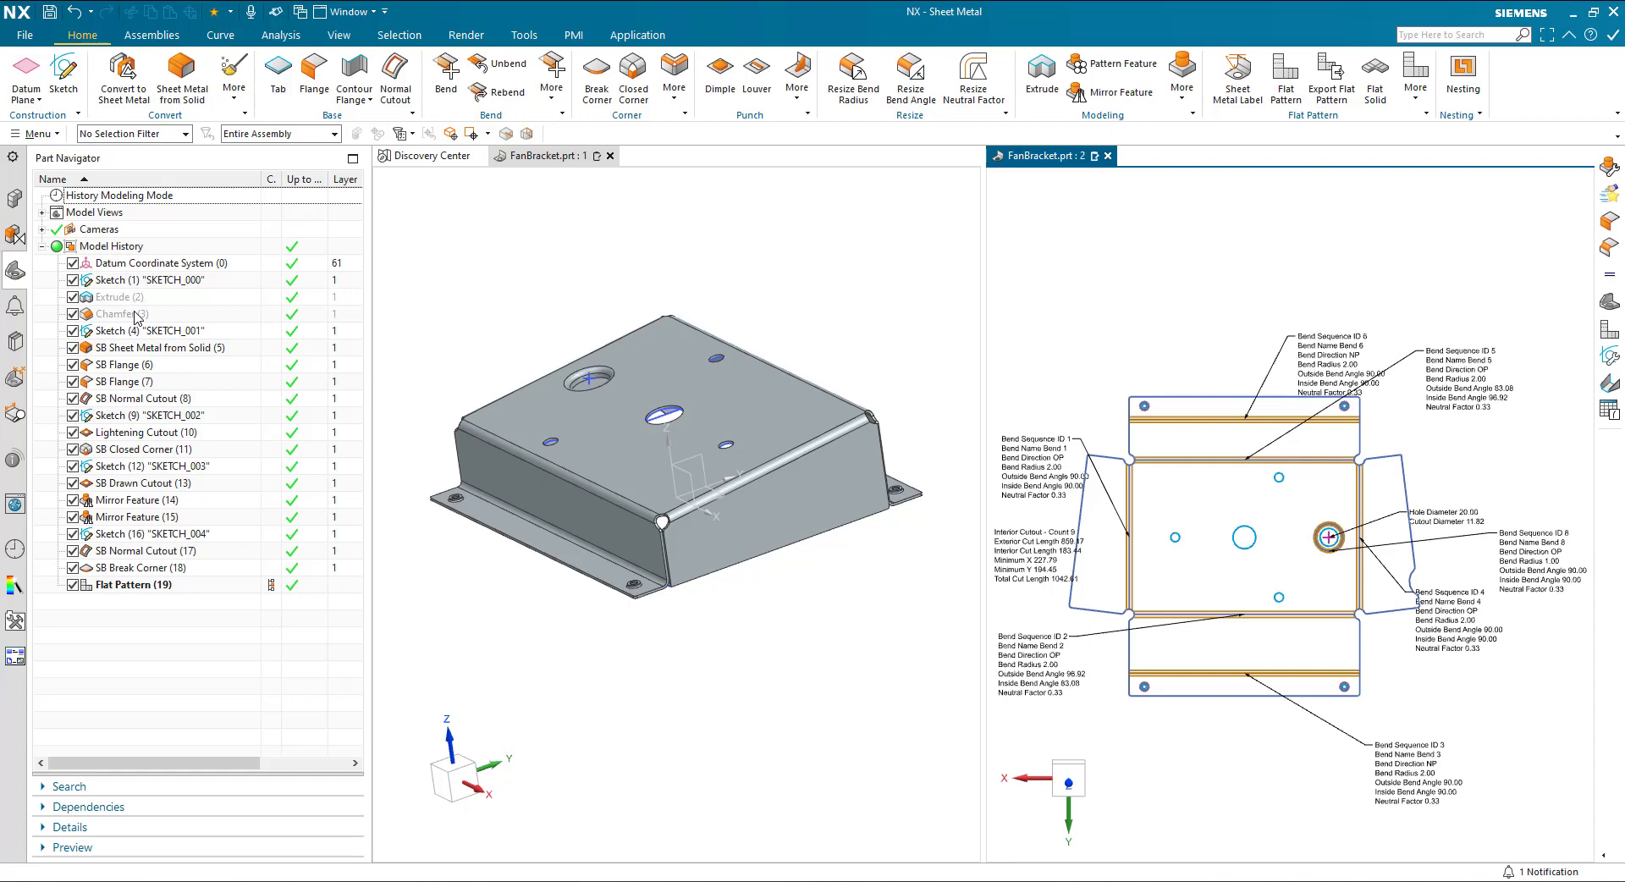
left_click(113, 313)
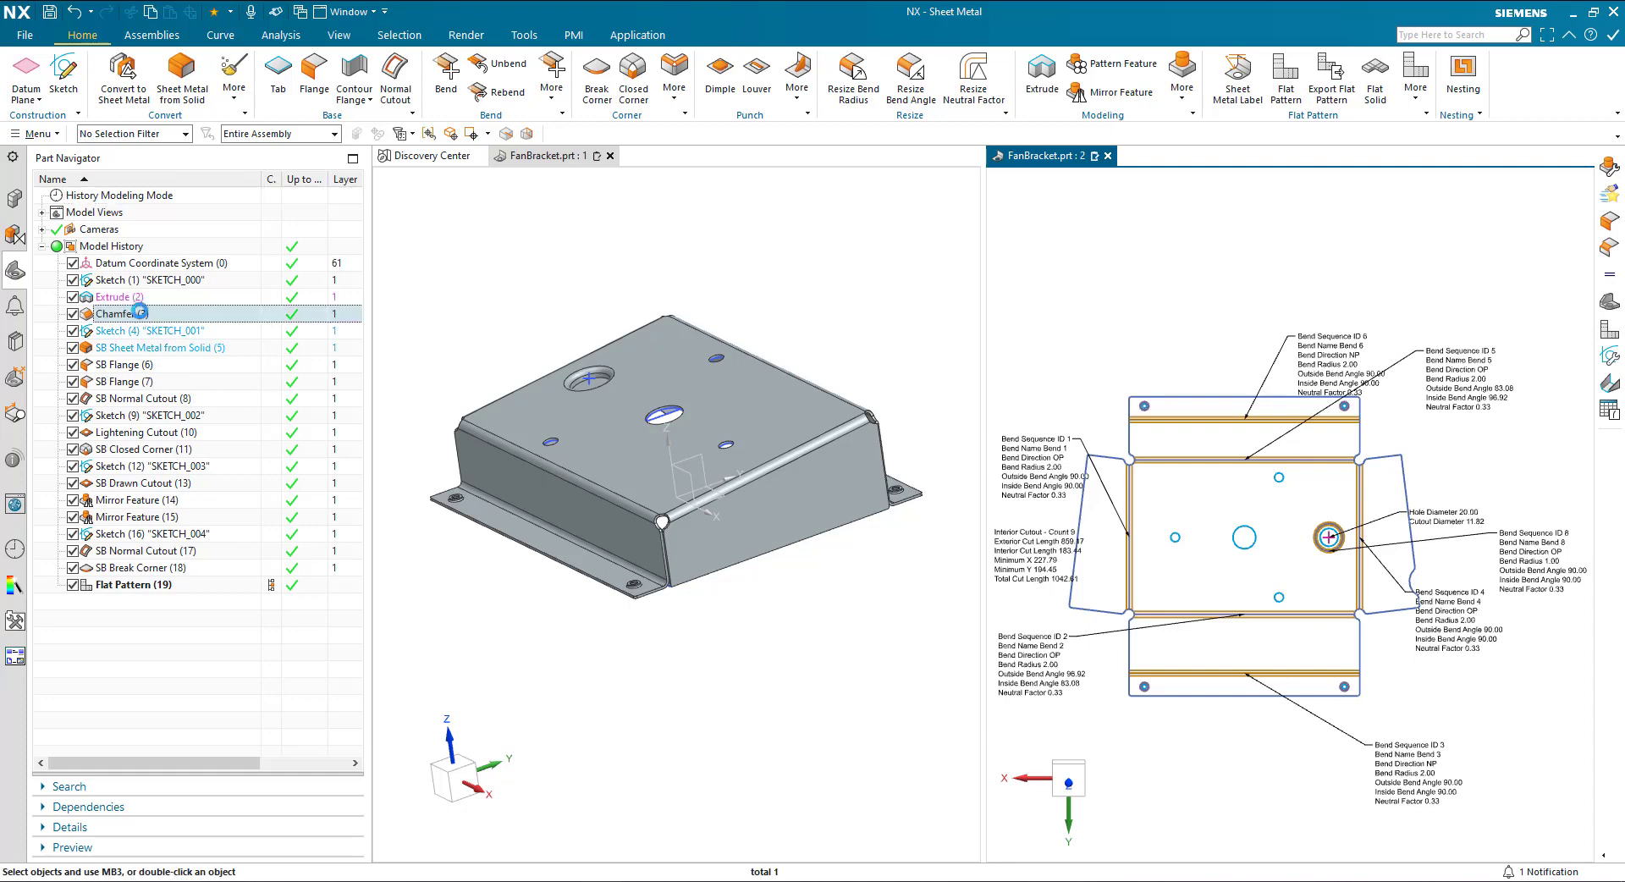
- Edit Chamfer (3) to asymmetric 16 mm and 103 mm distances and rebuild the model
double_click(113, 313)
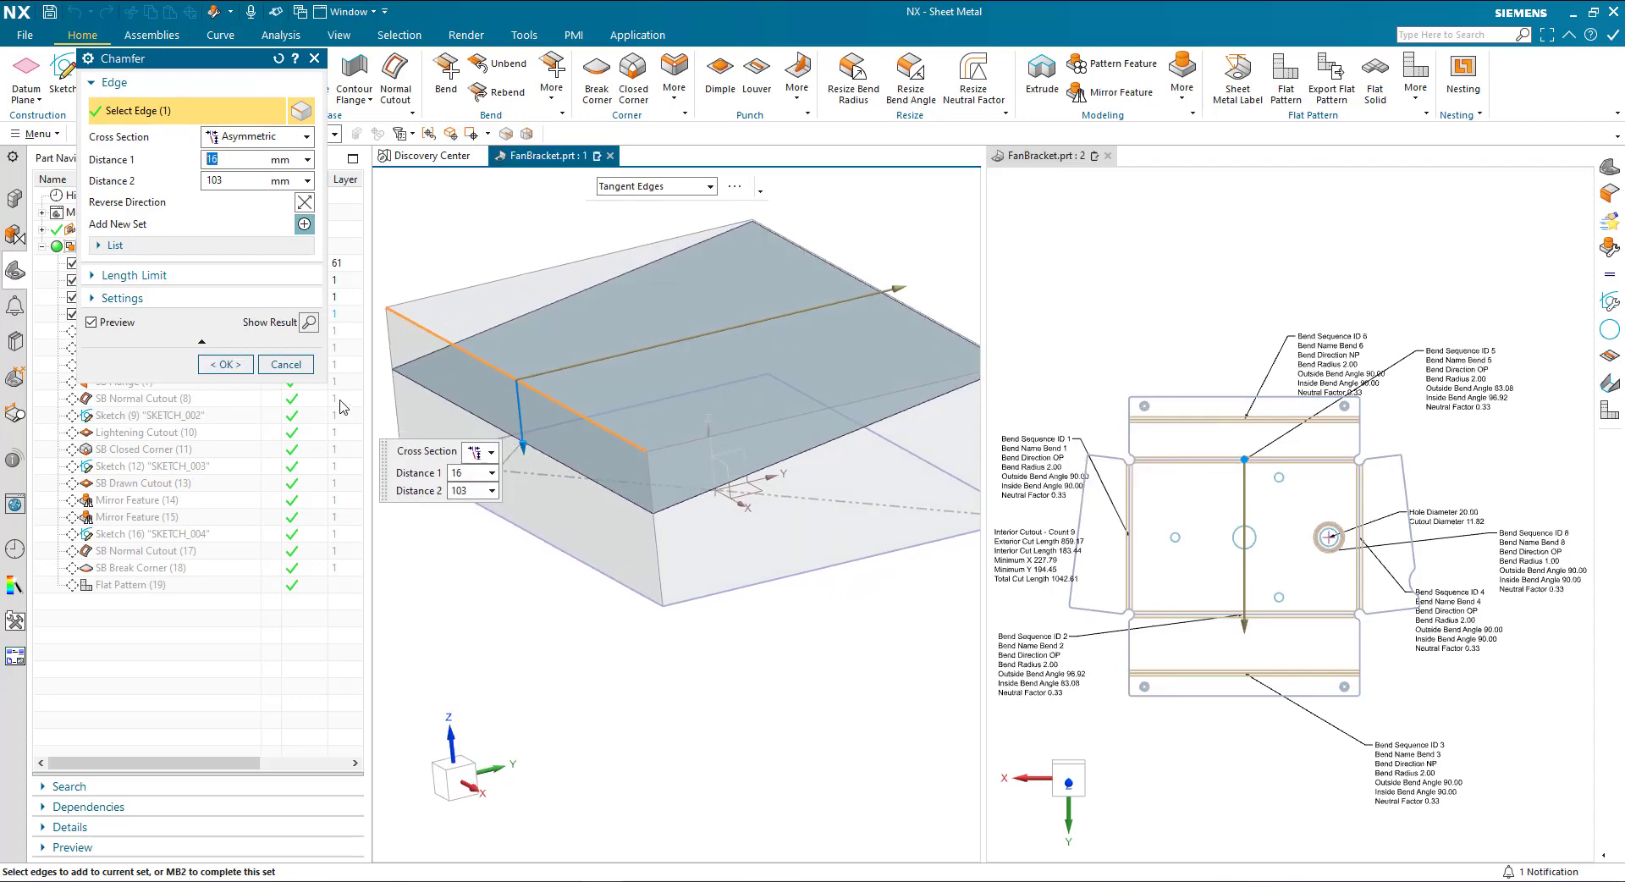
mouse_move(487, 476)
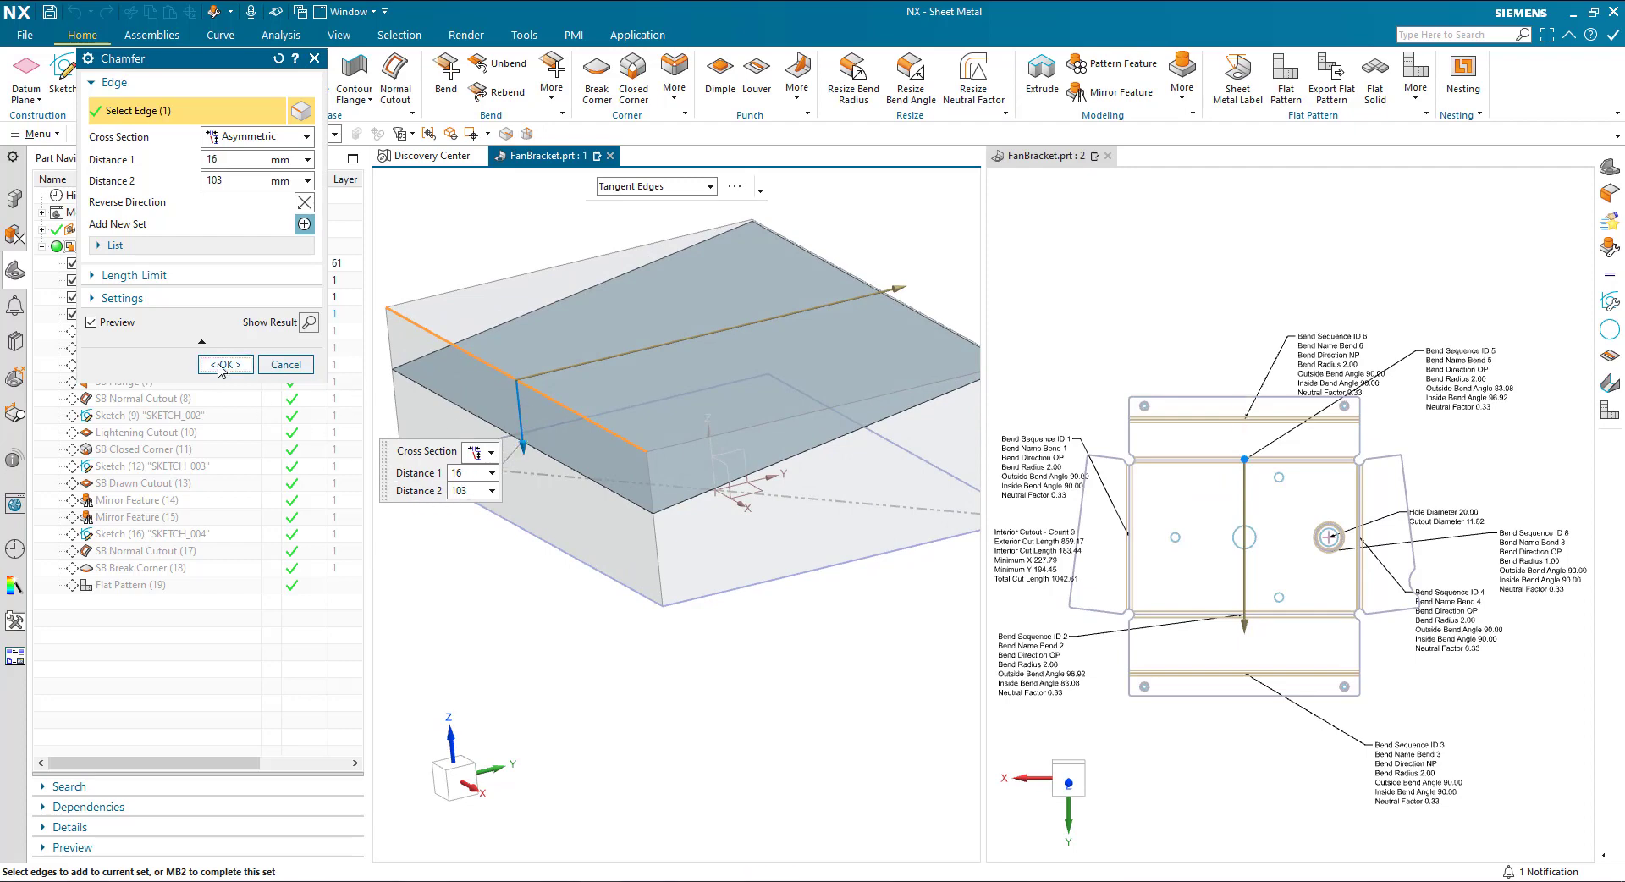
left_click(224, 364)
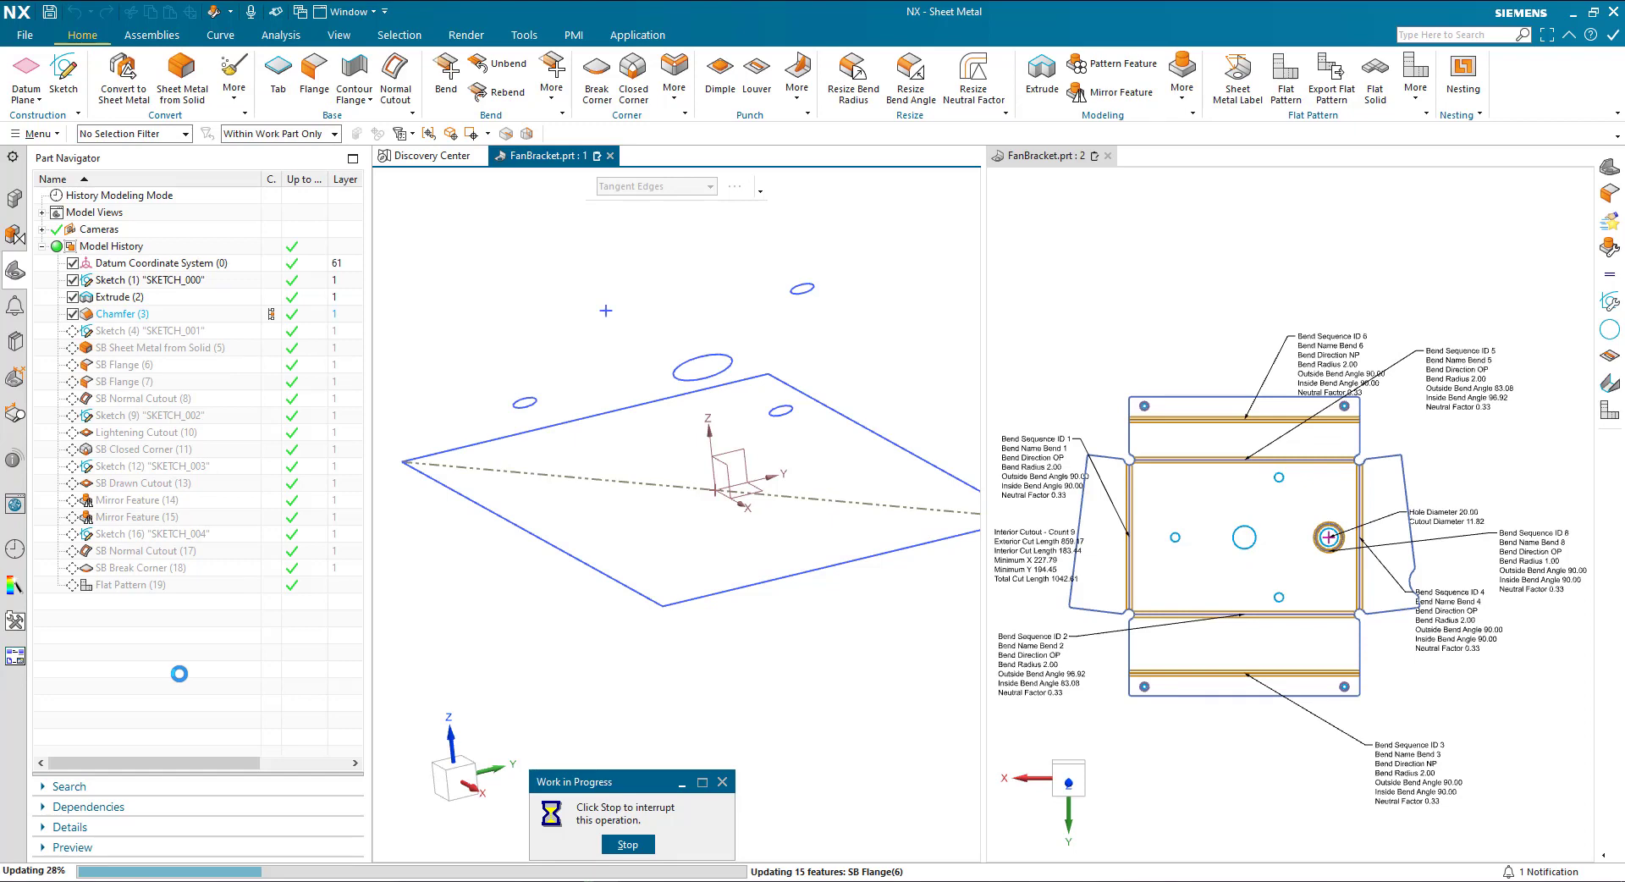